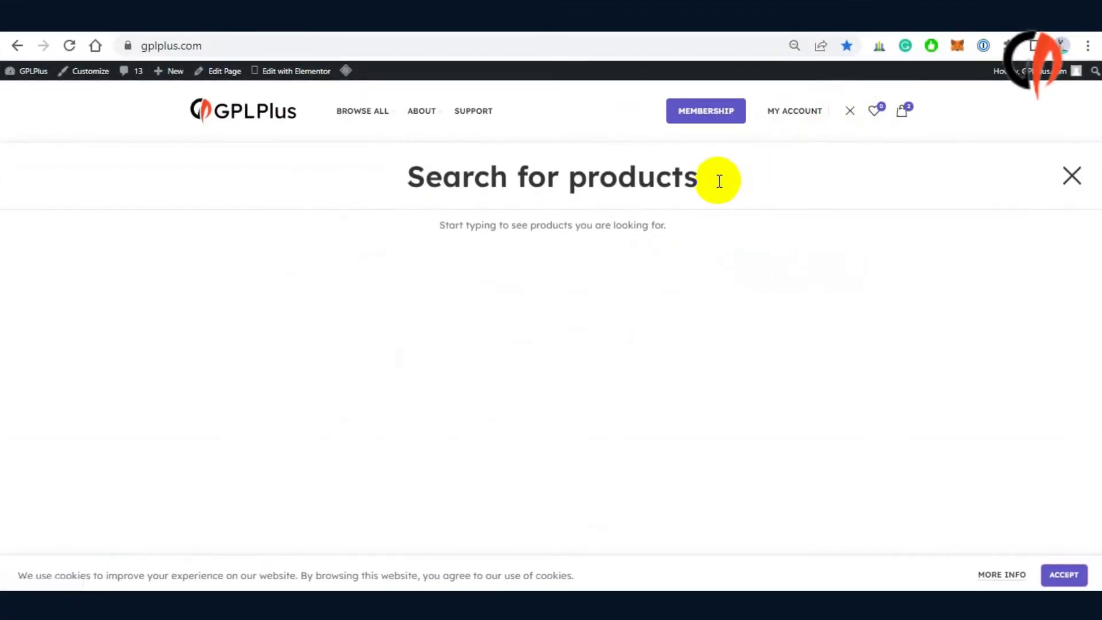
Step: Search GPLPlus for 'rocket genius gravity forms' to reach the Gravity Forms product page
text(rocket geniou)
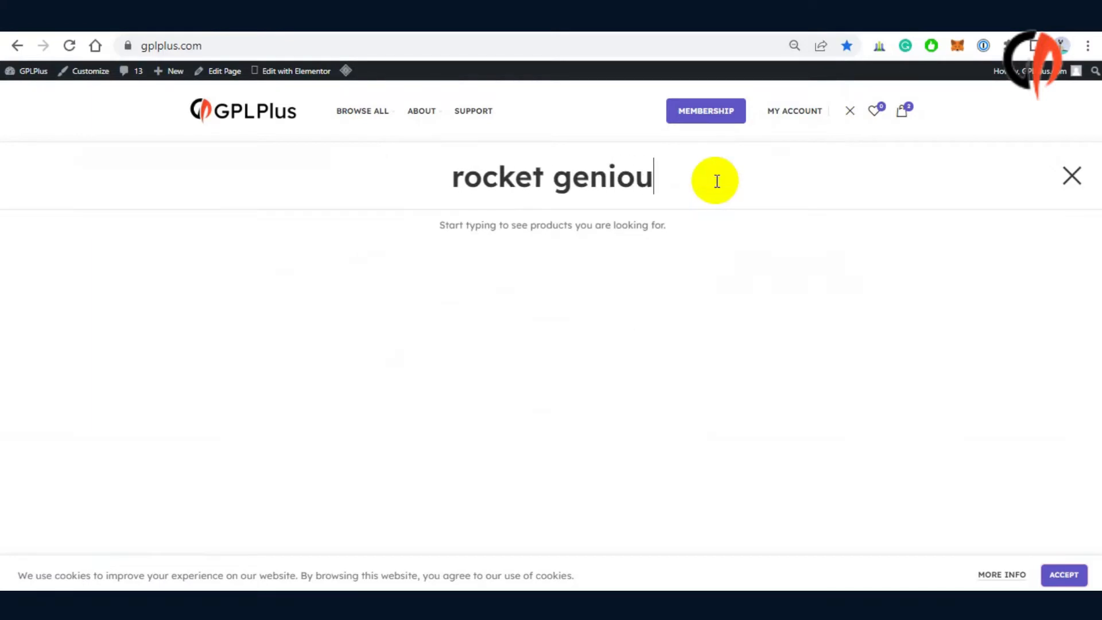
text(s g)
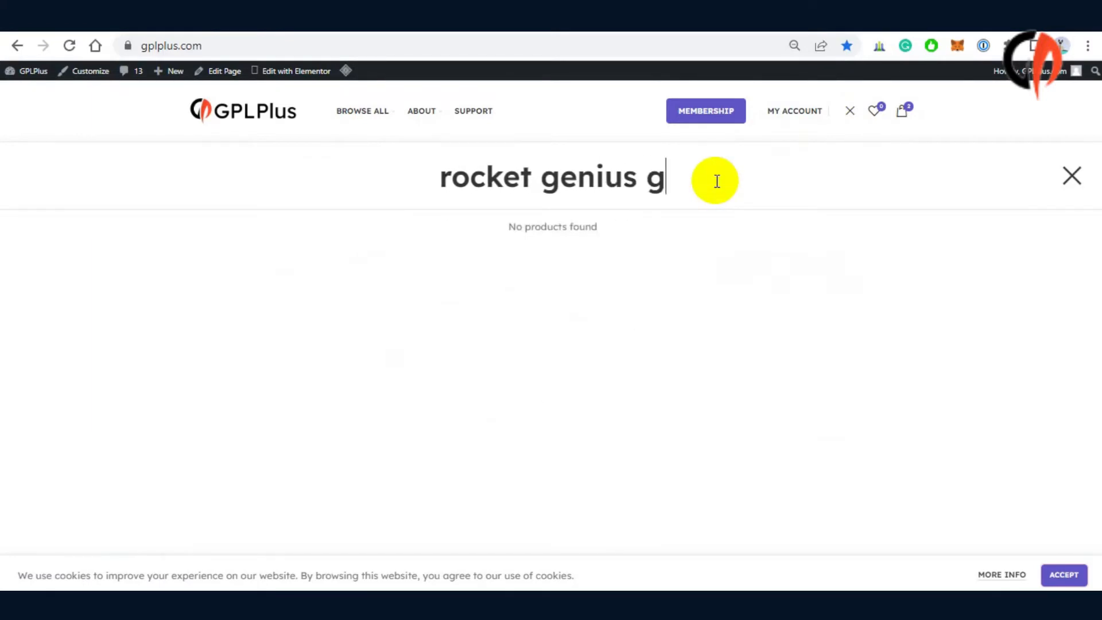
text(ravity forms)
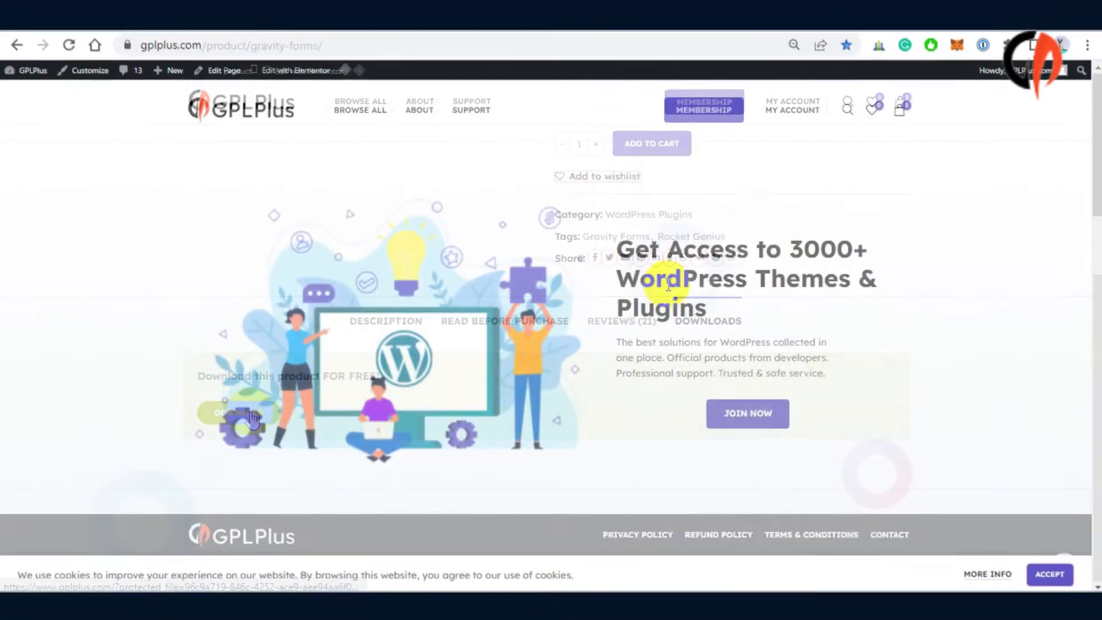
Step: Search 'gravity forms stripe' and view the Stripe Add-On 4.2.1 downloads section
click(847, 106)
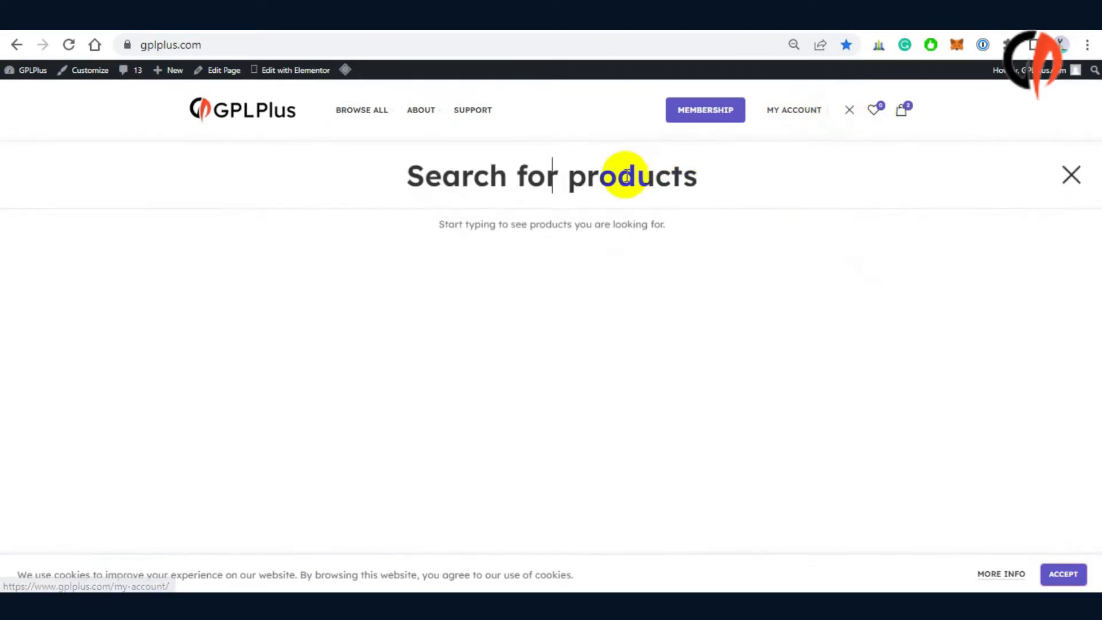
text(gravit form)
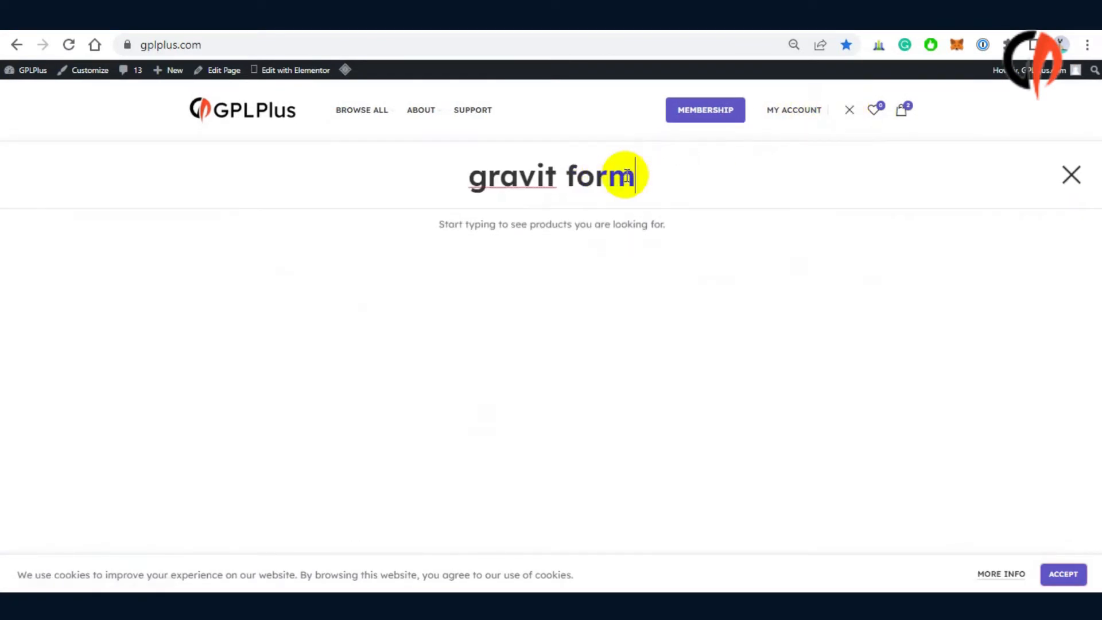
text(s stripe)
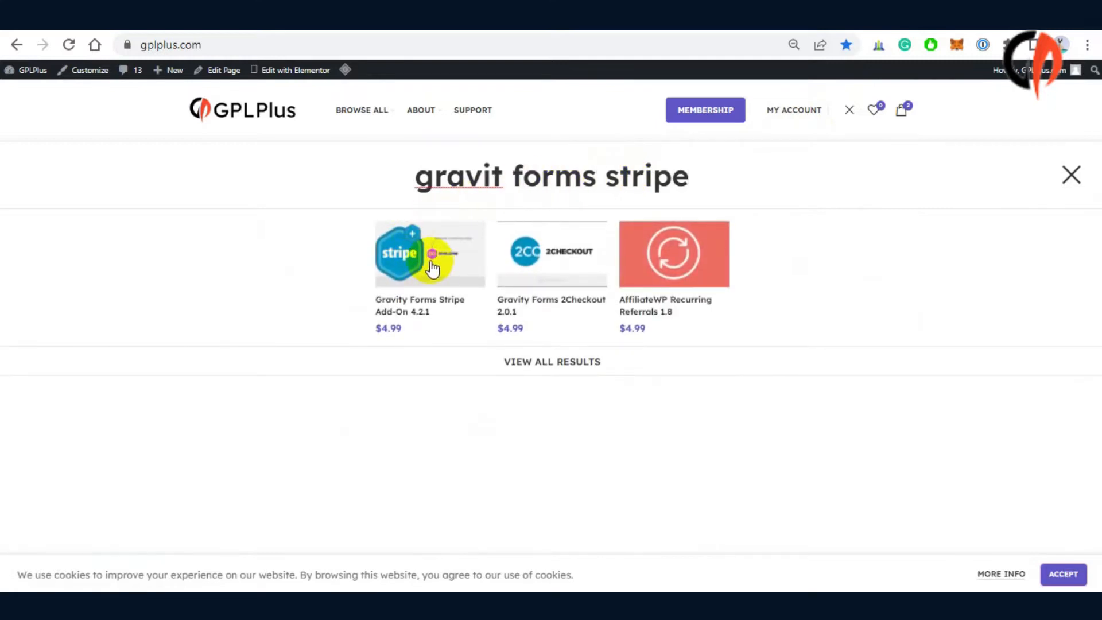
click(429, 254)
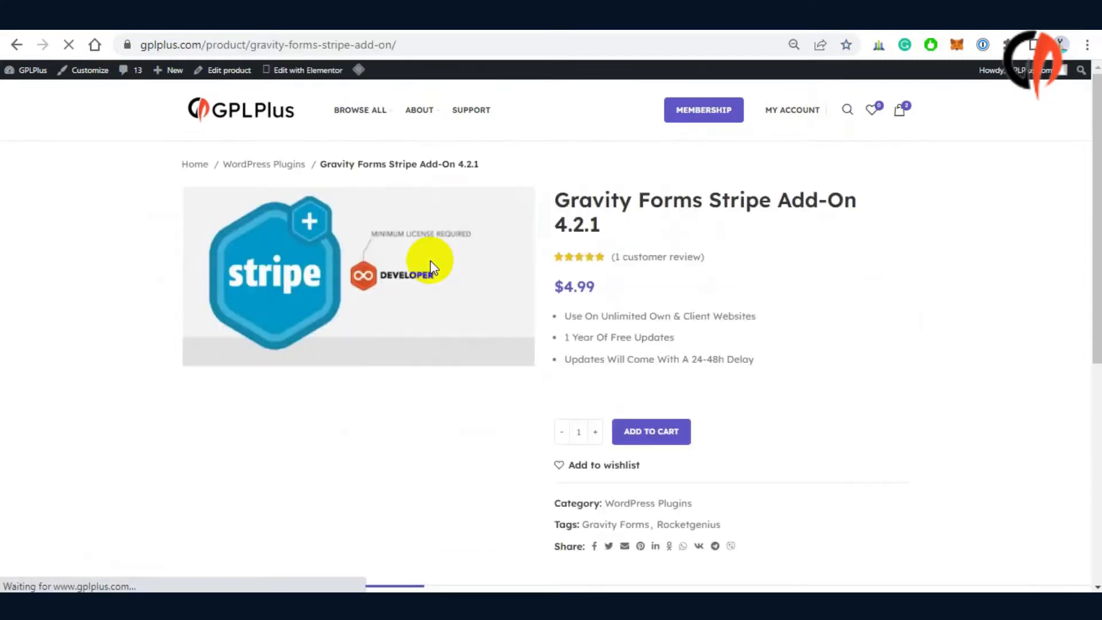
scroll(down, 3)
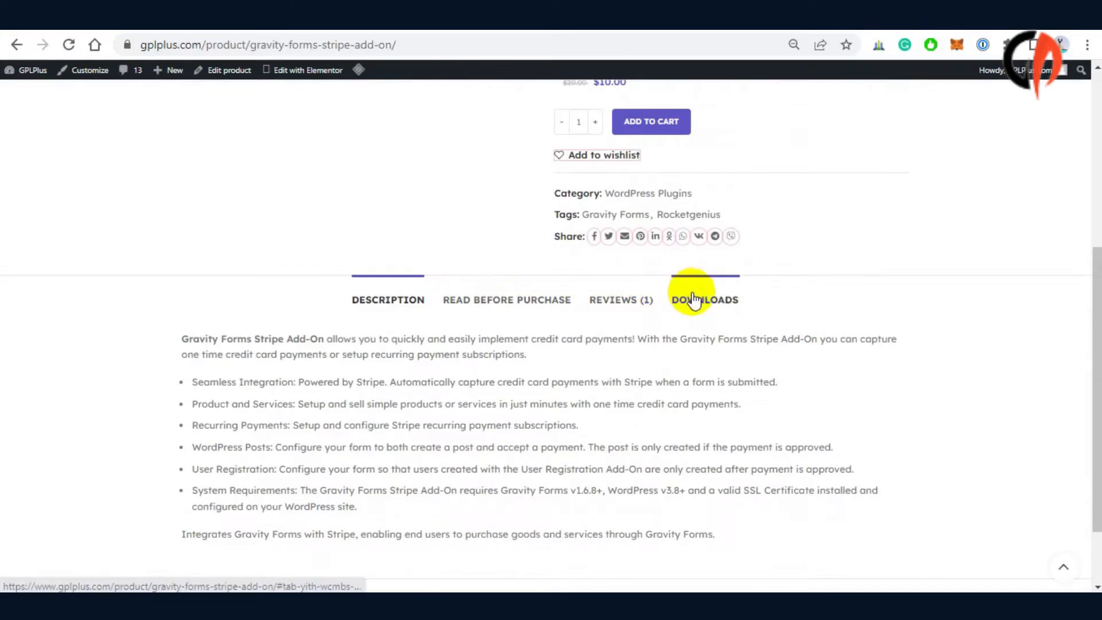
click(704, 298)
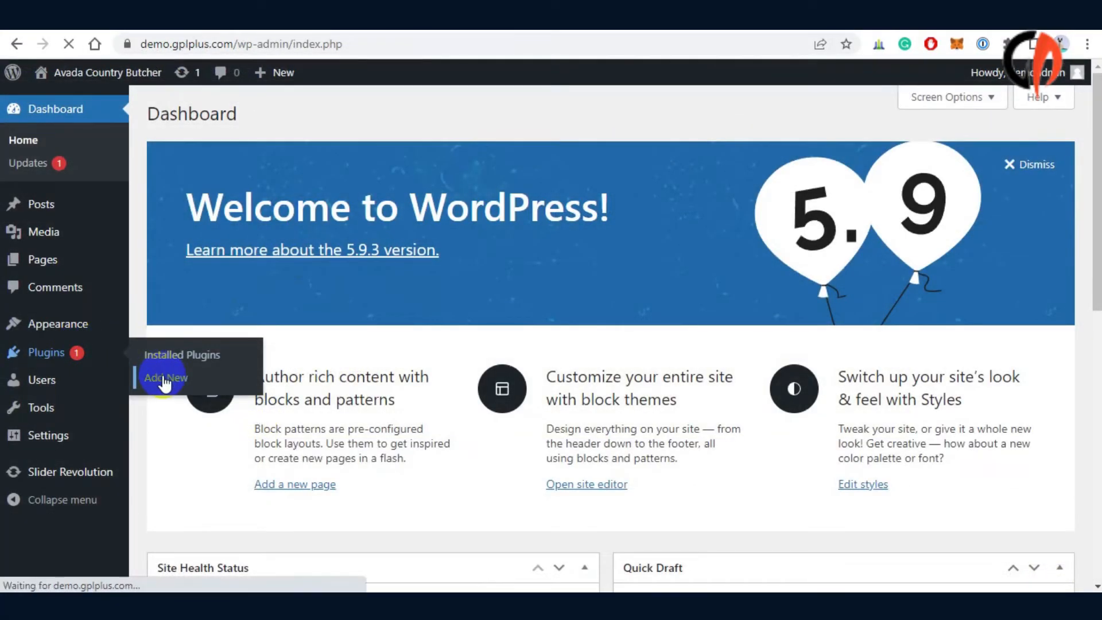
Step: Choose Gravity-Forms-Core-Plugin.zip on the Add Plugins upload screen
click(165, 378)
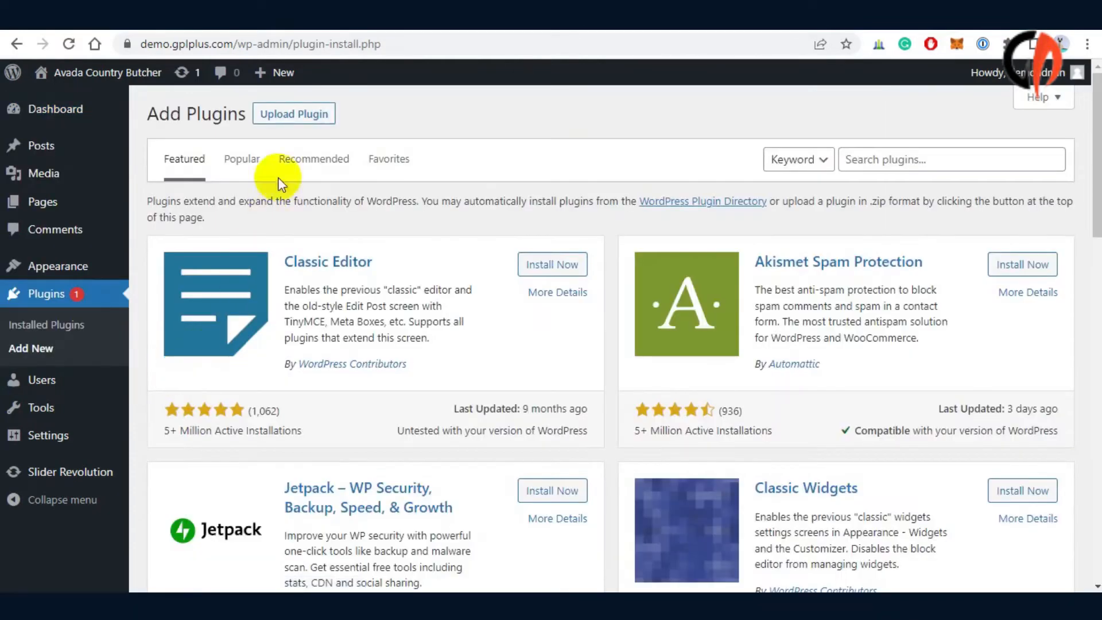
click(294, 113)
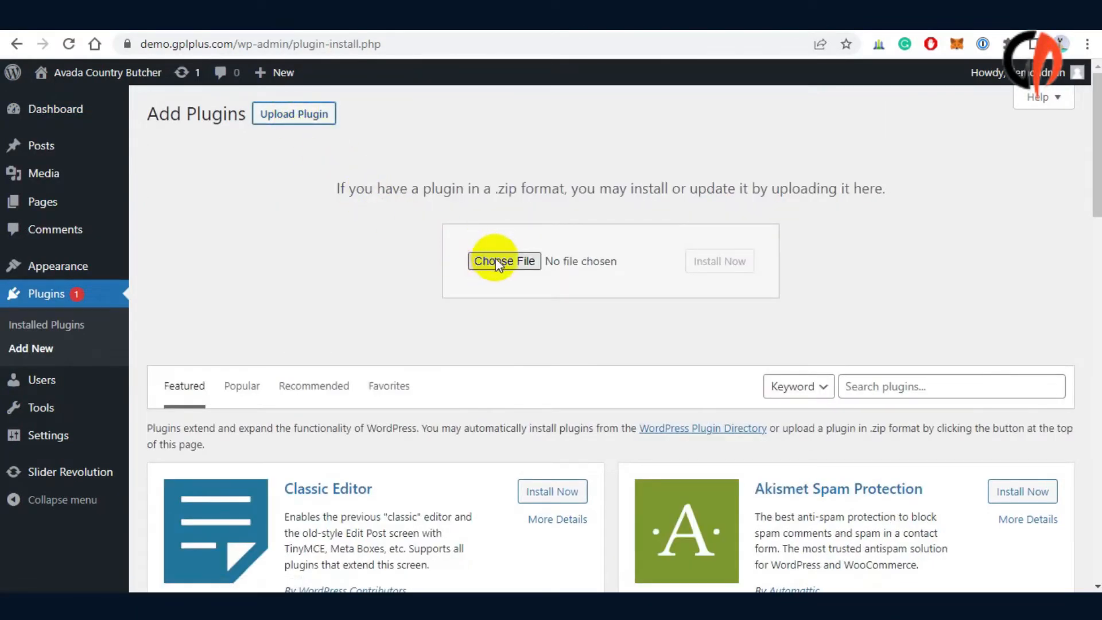
click(504, 260)
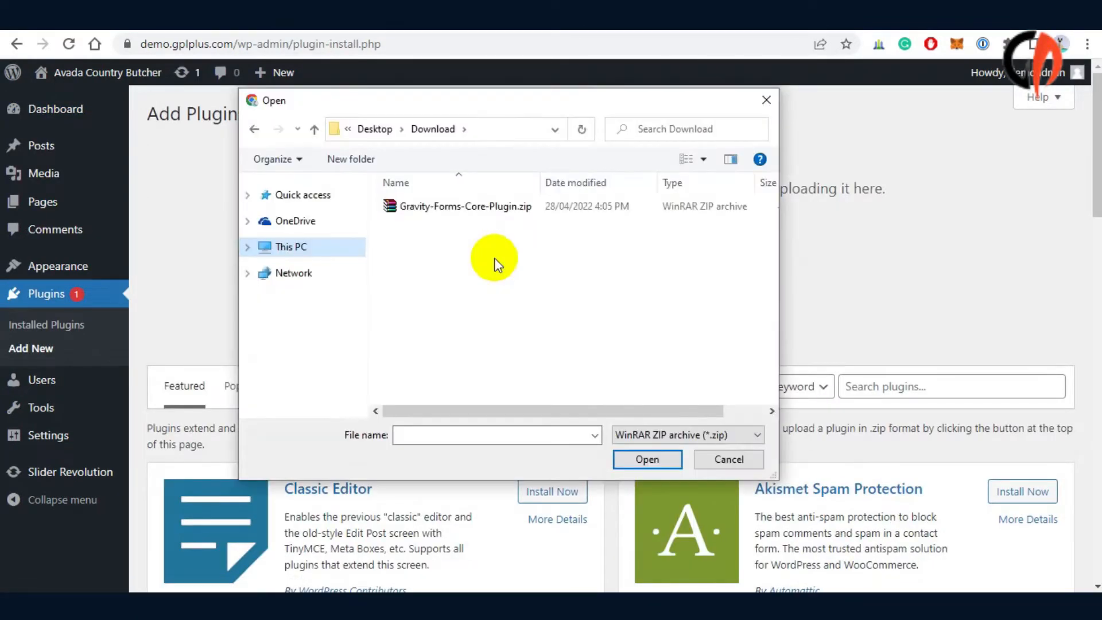
click(461, 206)
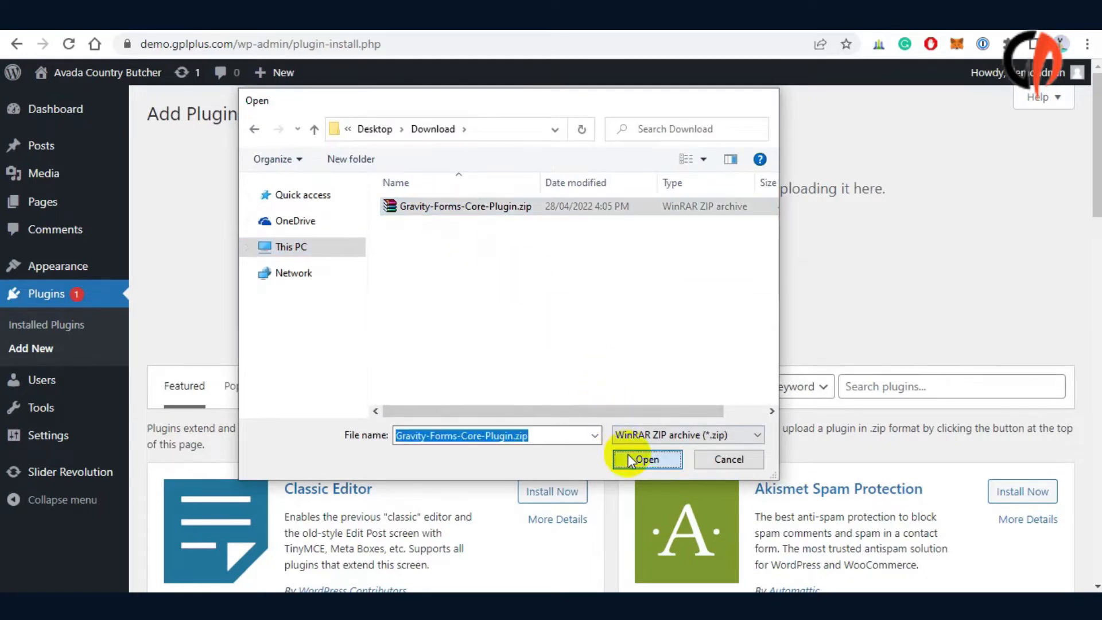
click(646, 459)
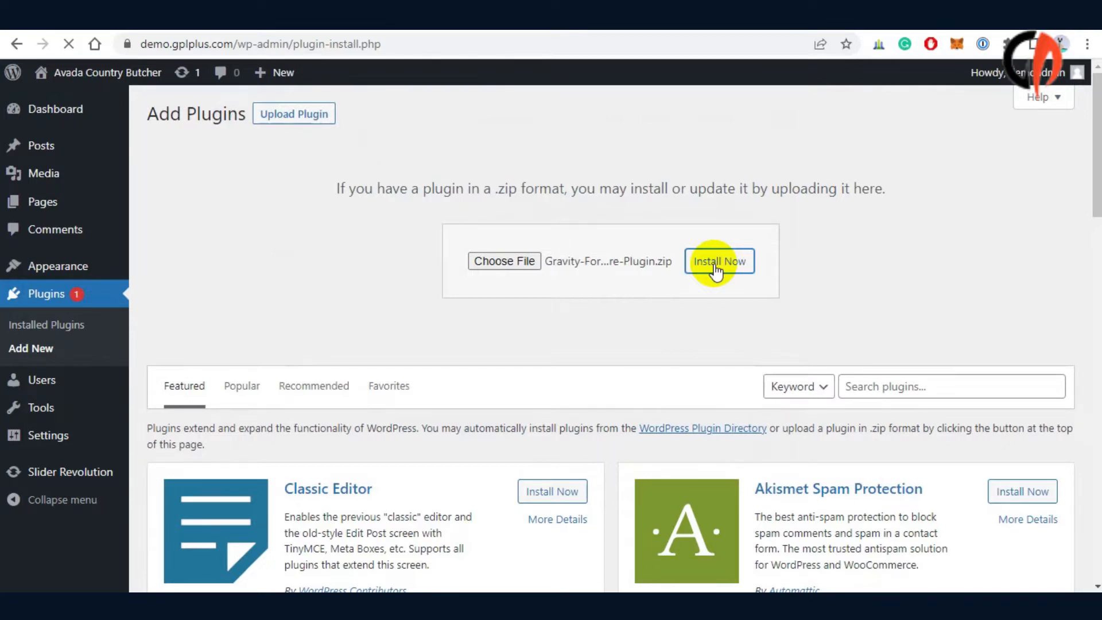
Step: Install the uploaded Gravity Forms zip and activate the plugin
click(718, 260)
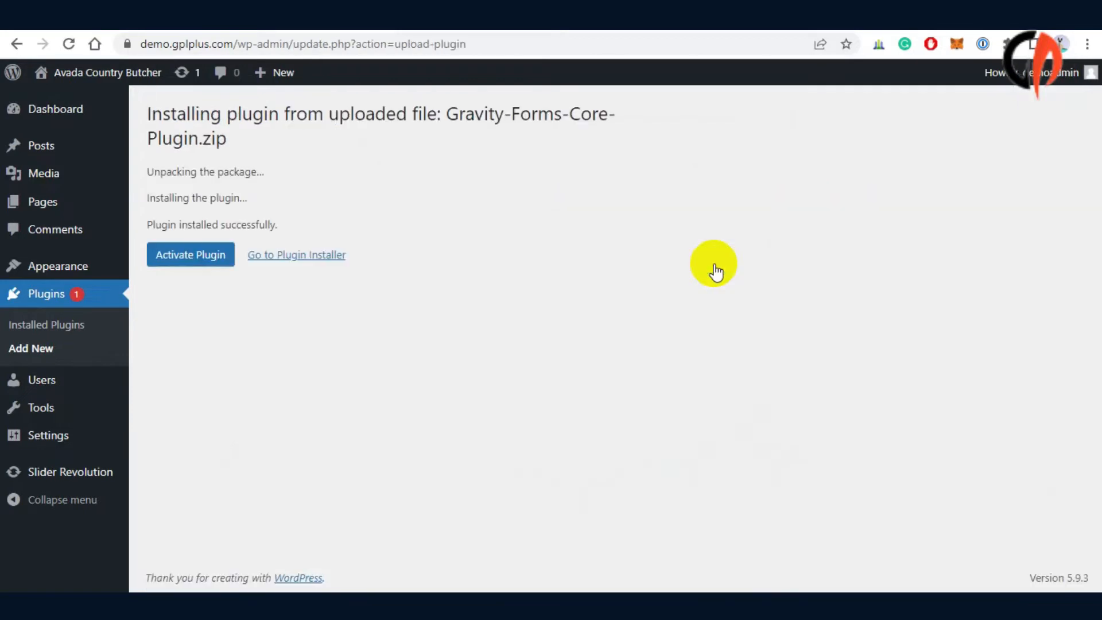
click(190, 254)
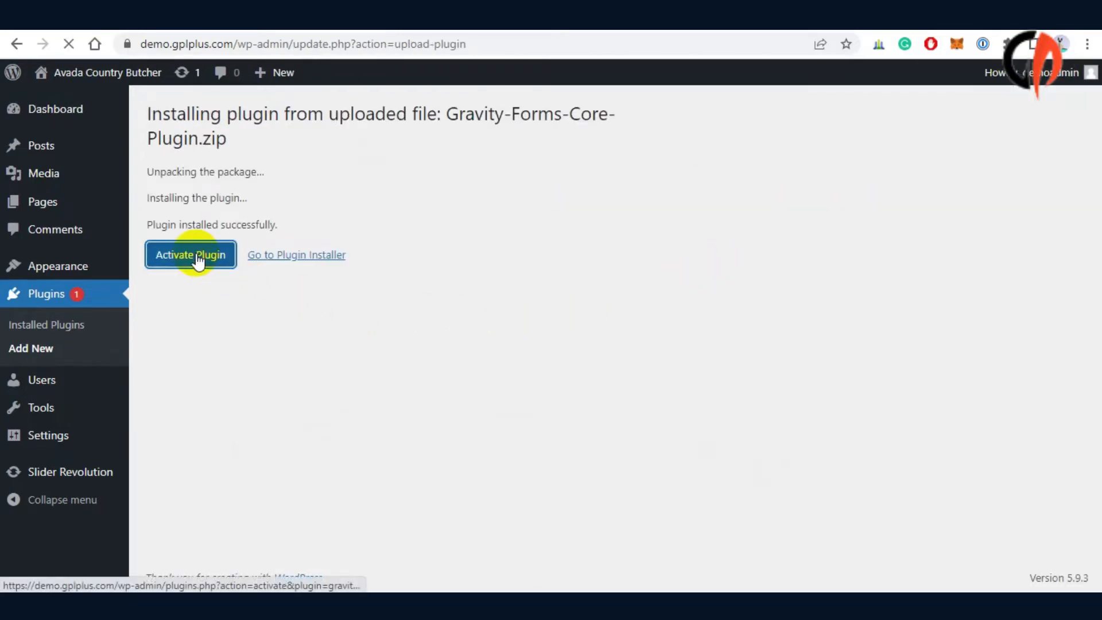
click(190, 254)
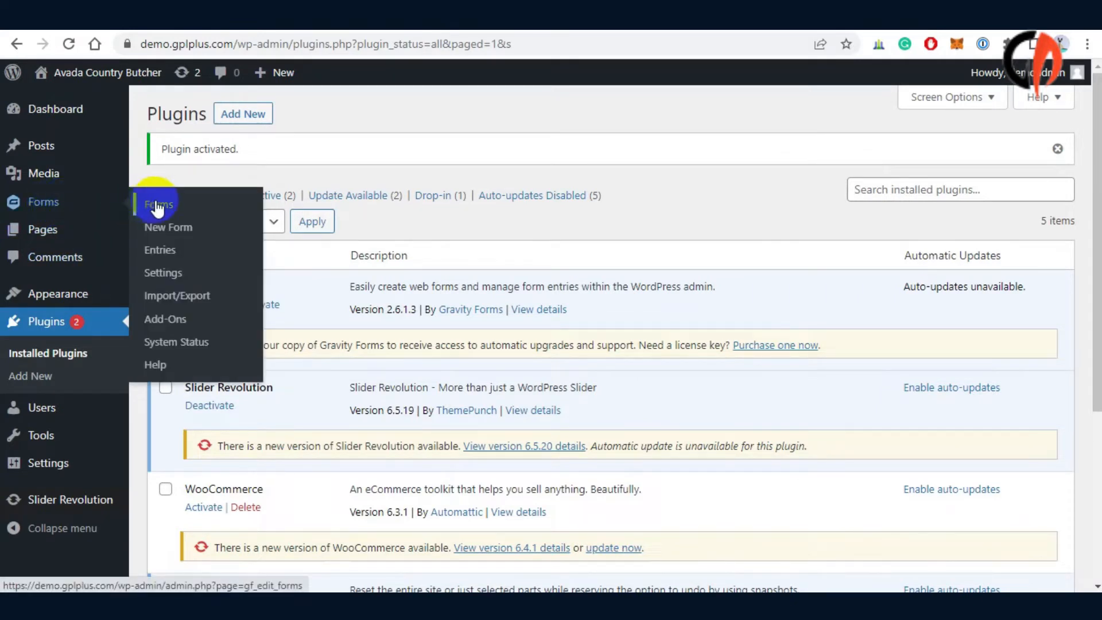
Step: Start the Gravity Forms setup wizard and continue without a license key, accepting the risk
click(157, 204)
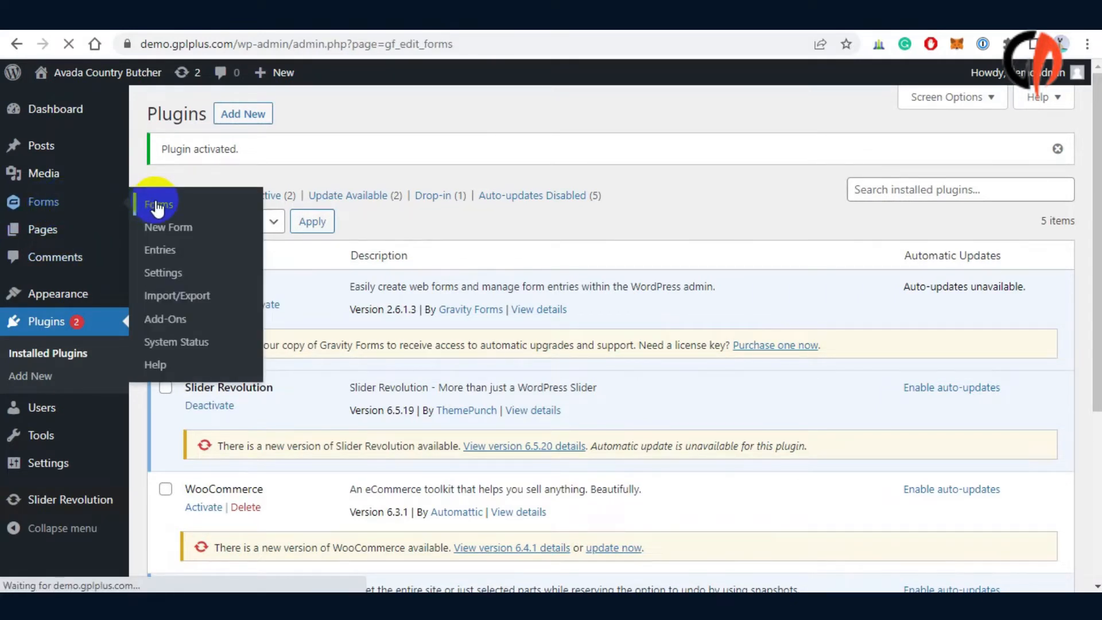
click(157, 205)
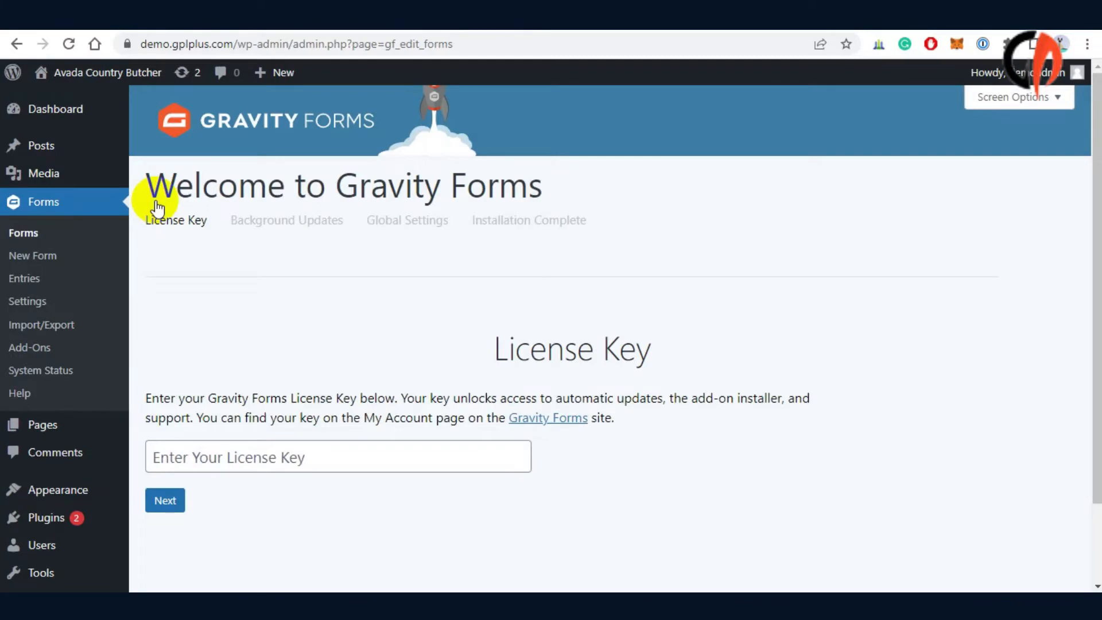
mouse_move(219, 307)
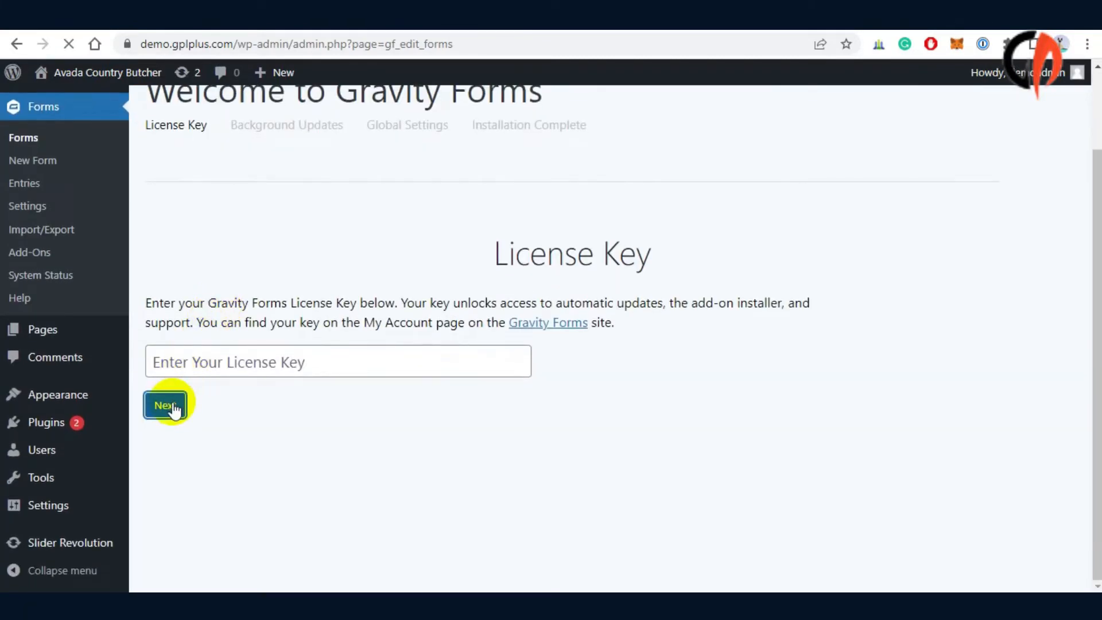
click(165, 404)
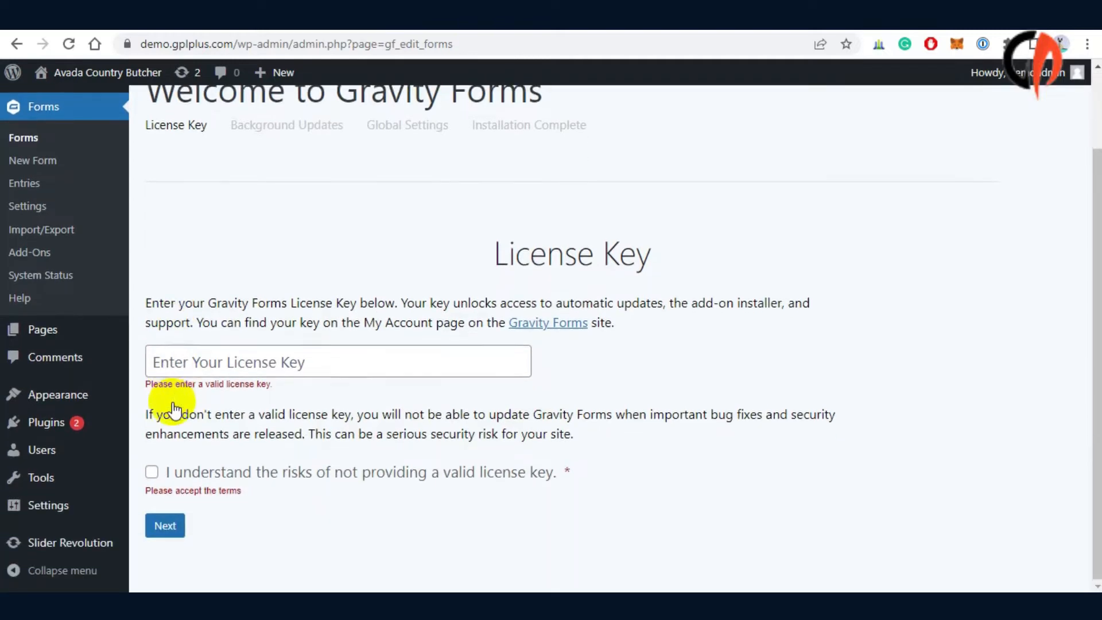
click(151, 472)
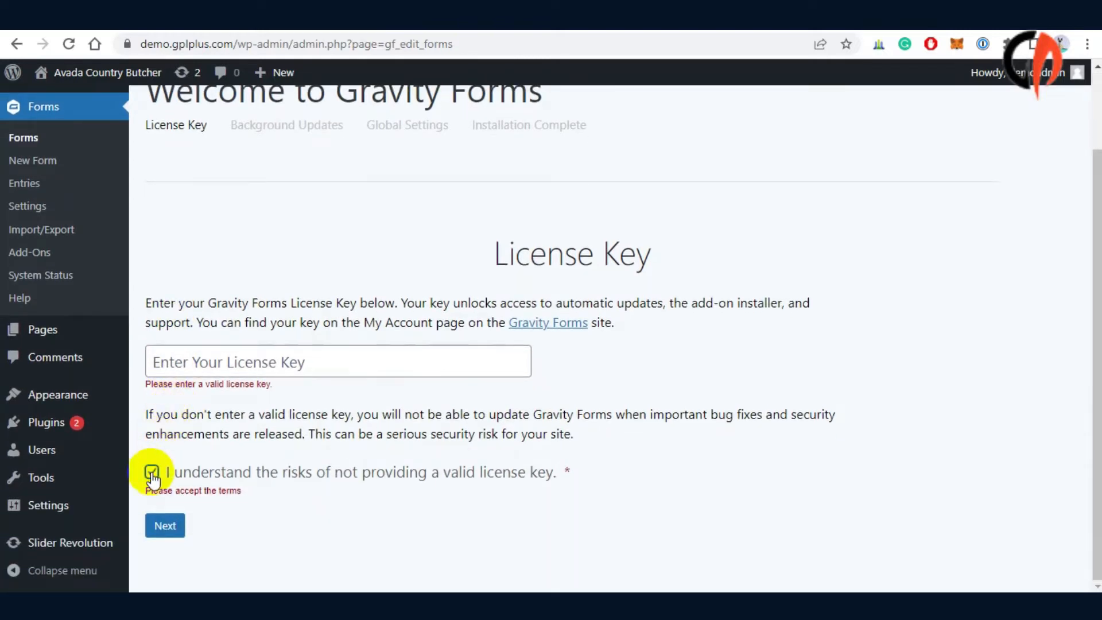
click(165, 525)
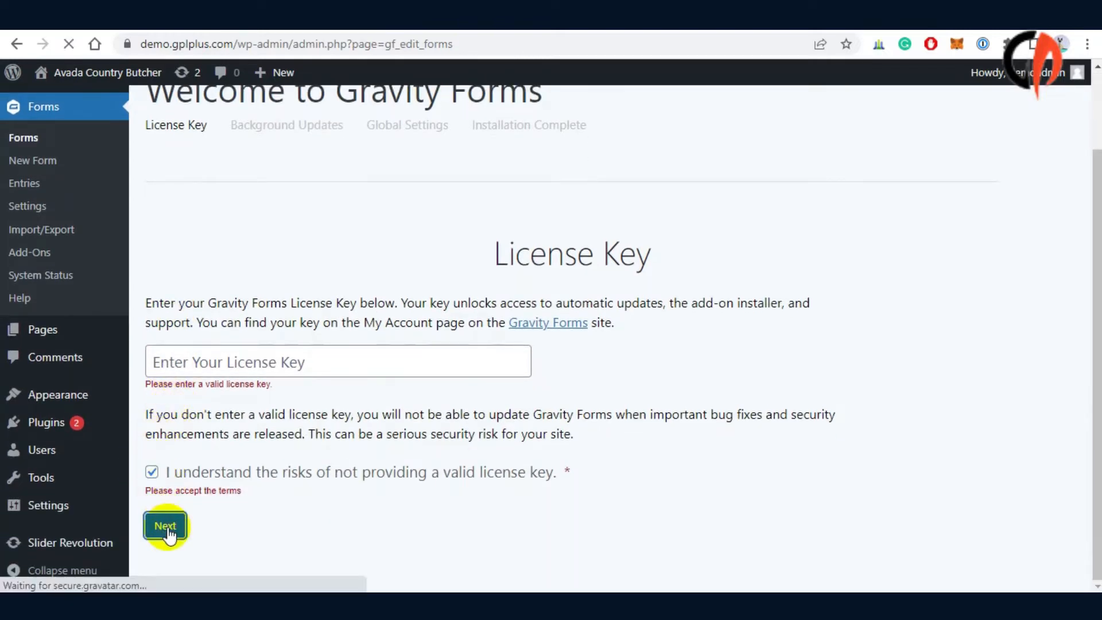
click(165, 526)
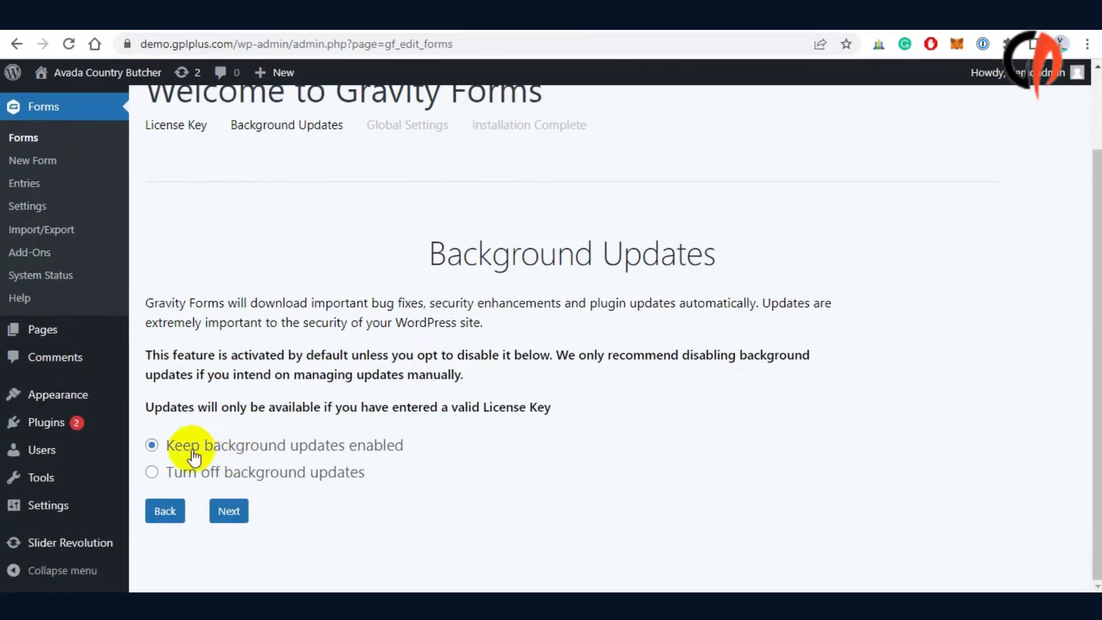
Step: Turn off background updates, accept the risk, and continue to global settings
click(150, 472)
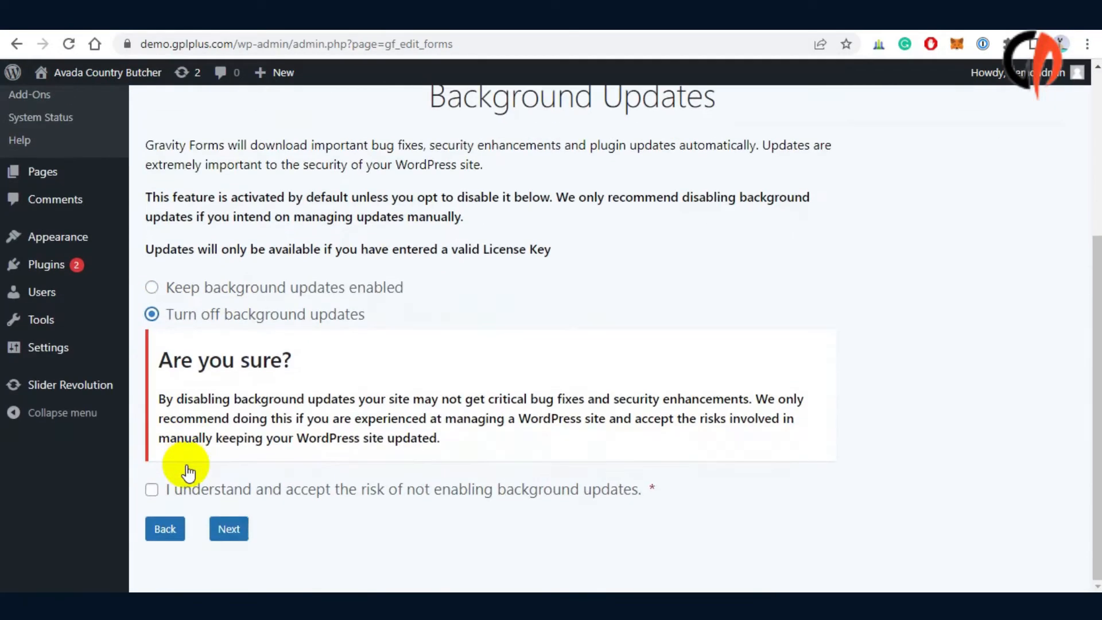
click(151, 489)
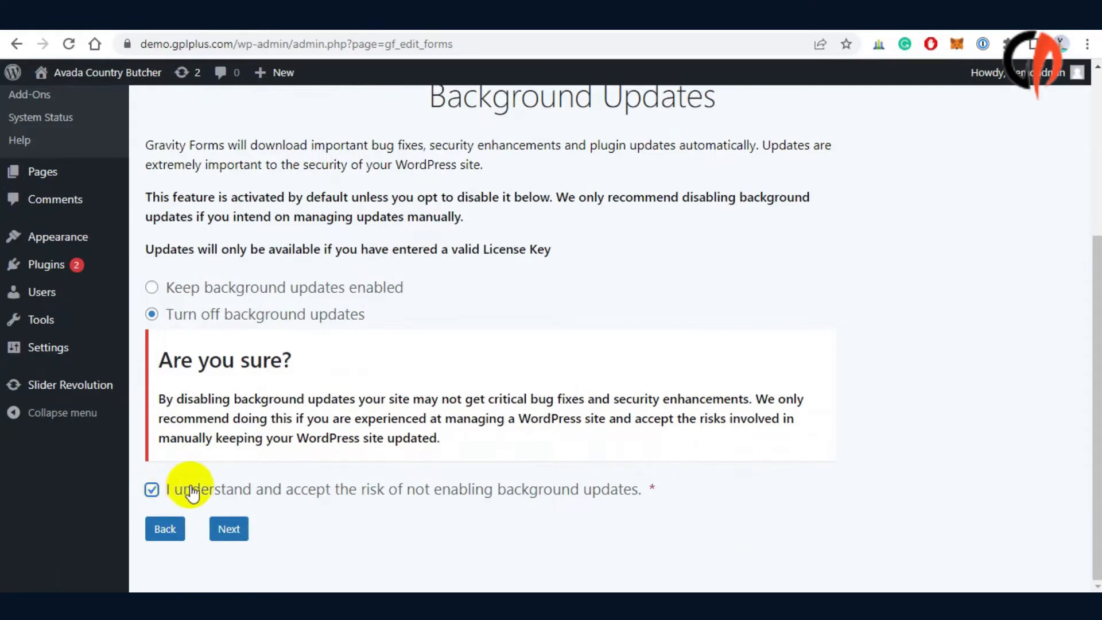
click(228, 529)
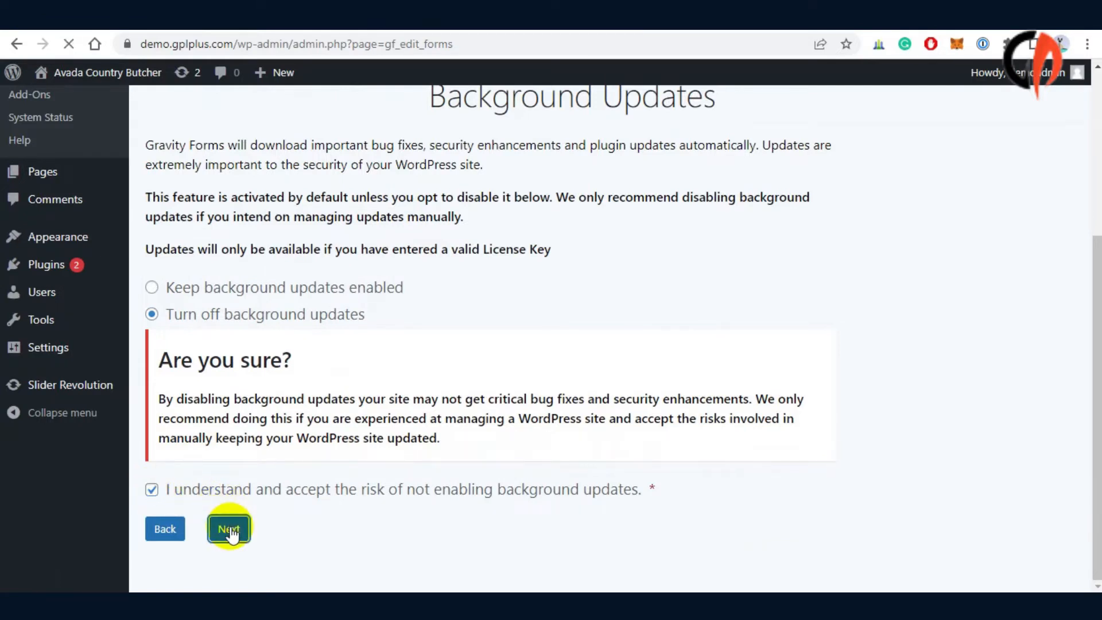
Step: Finish the setup wizard, then upload and install Gravity-Forms-Stripe-Addon.zip as a new plugin
click(228, 528)
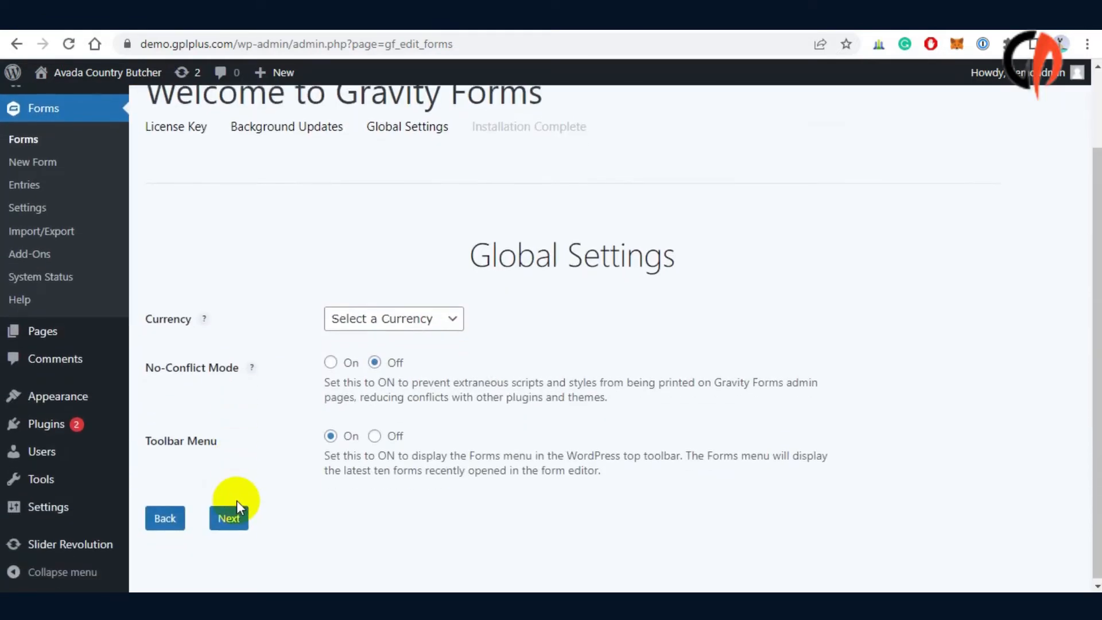
click(228, 518)
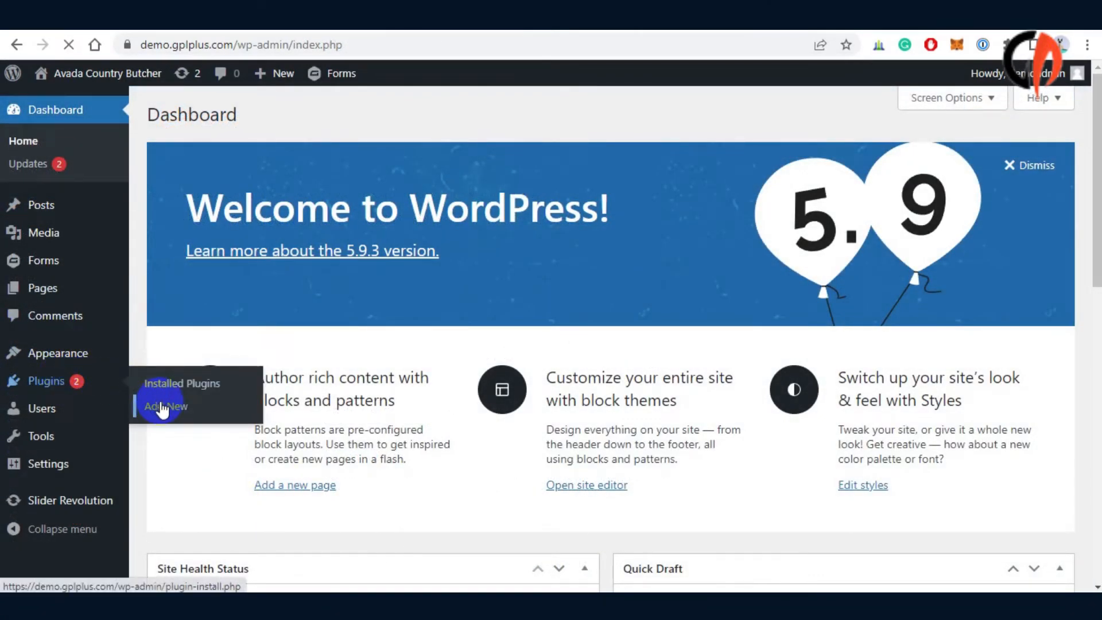
click(165, 406)
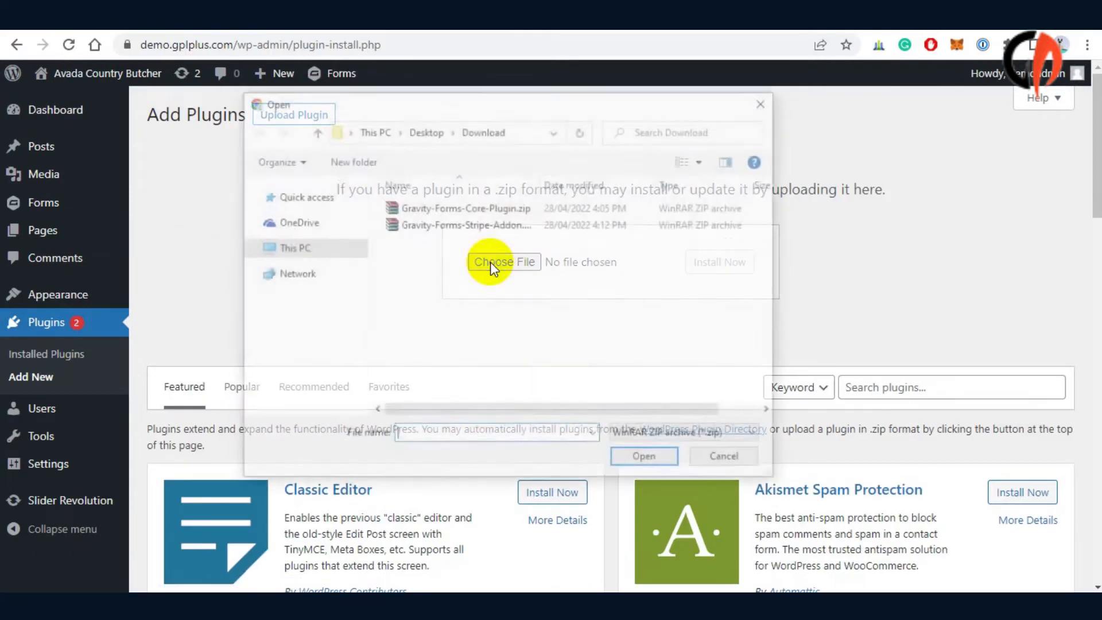
click(464, 224)
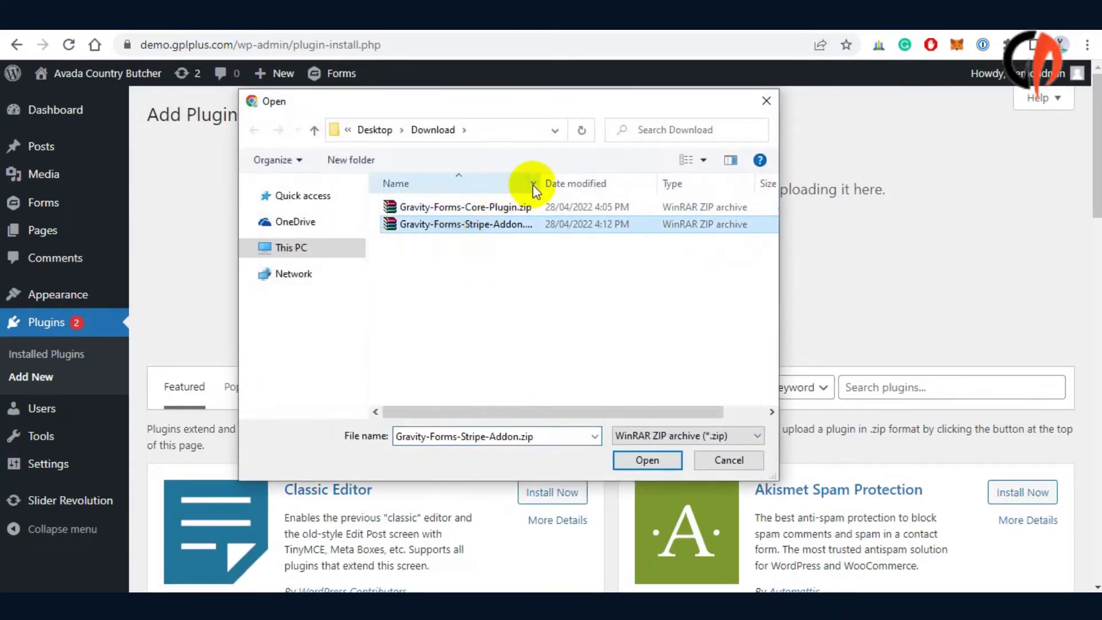
mouse_move(469, 233)
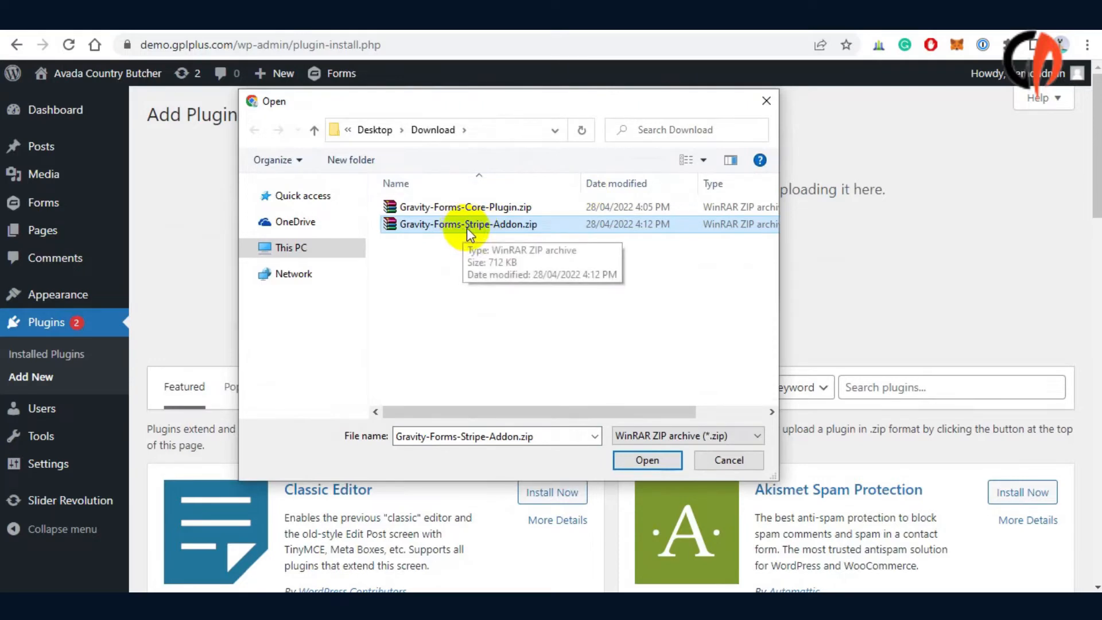
click(646, 460)
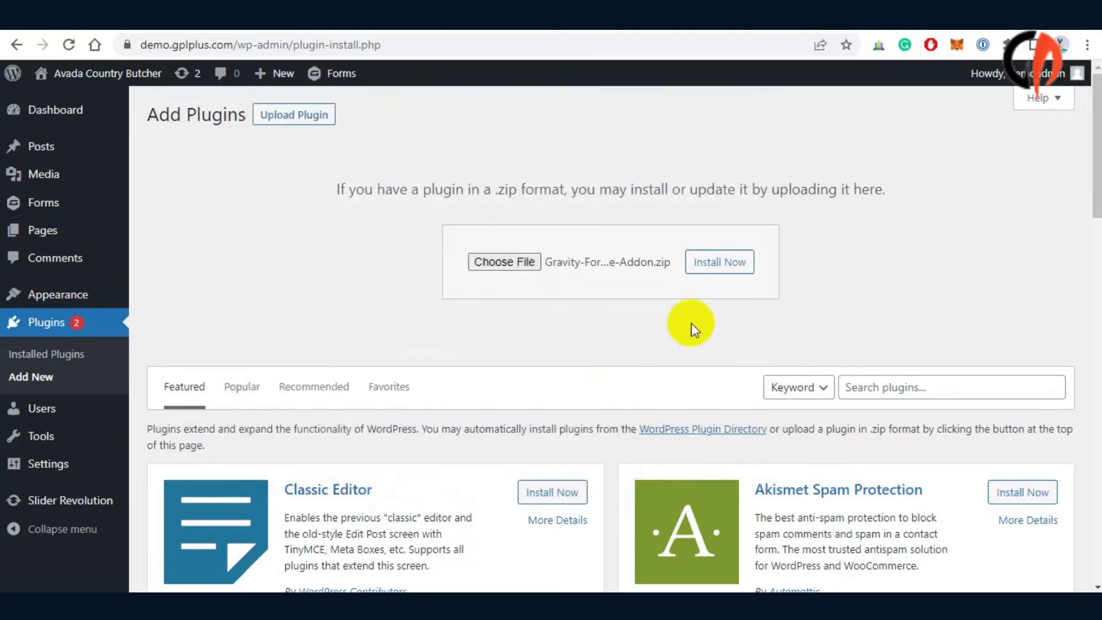
click(718, 261)
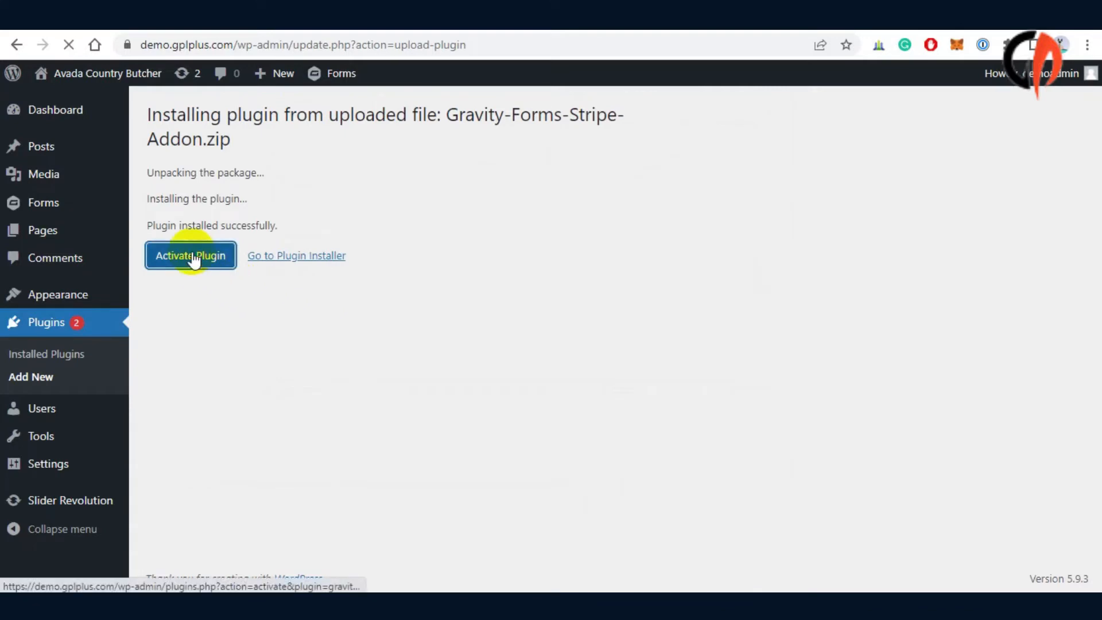
Step: Activate the Stripe Add-On and confirm it shows Active on the Gravity Forms Add-Ons page
click(190, 255)
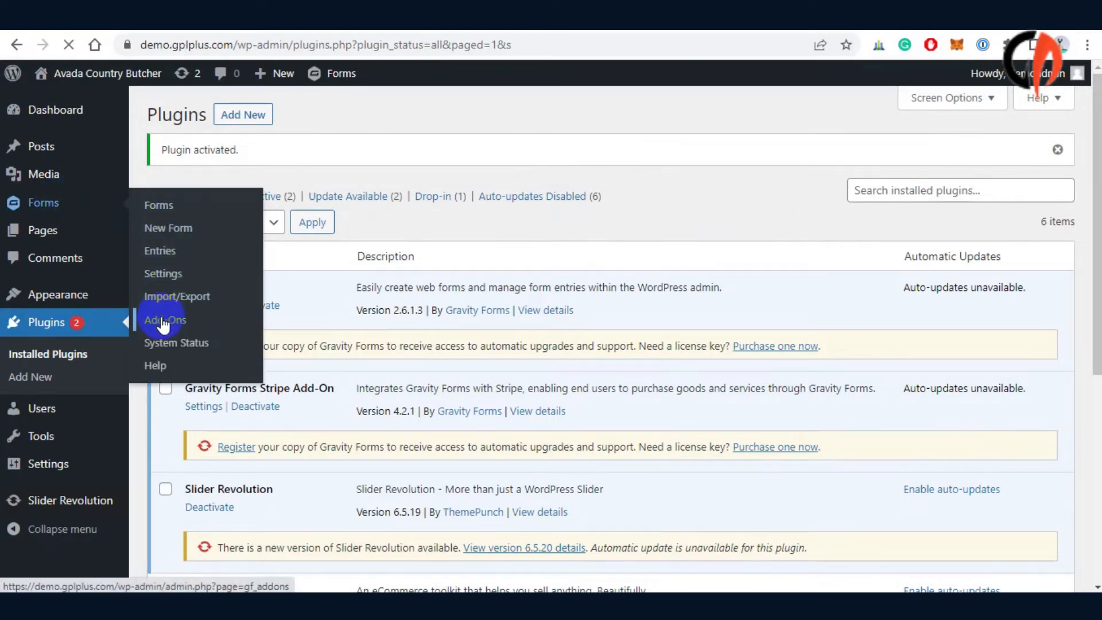
click(163, 320)
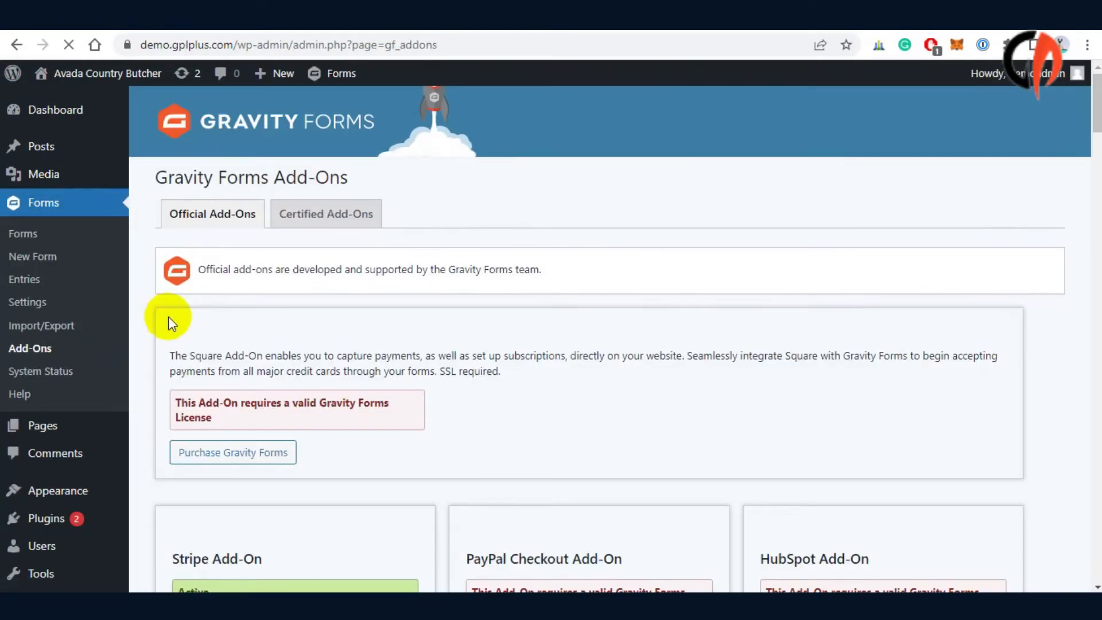
scroll(down, 3)
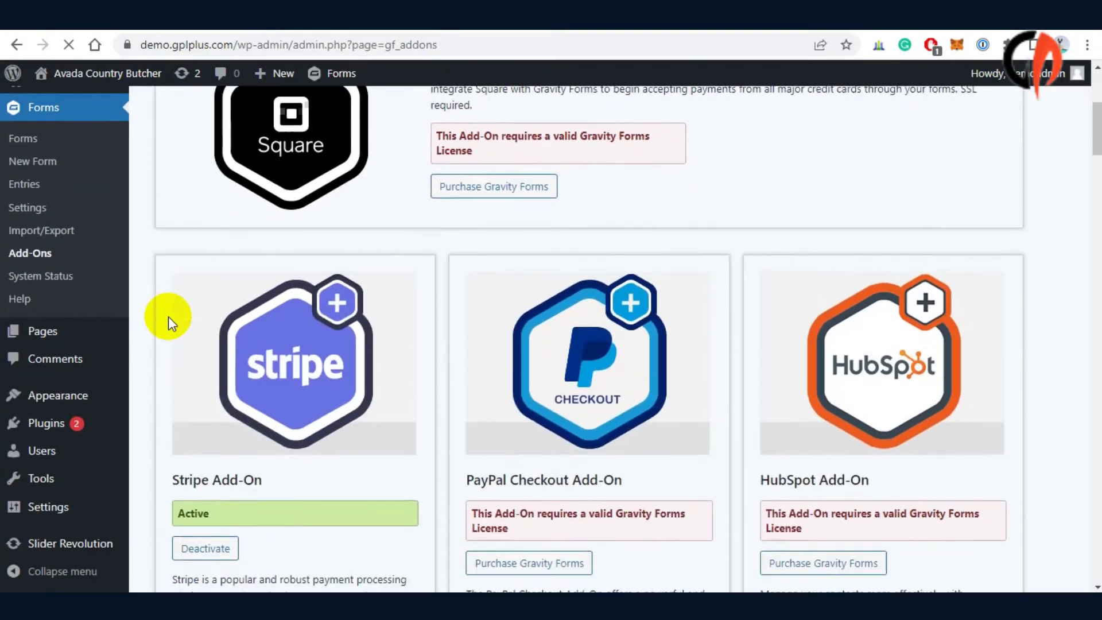
scroll(down, 3)
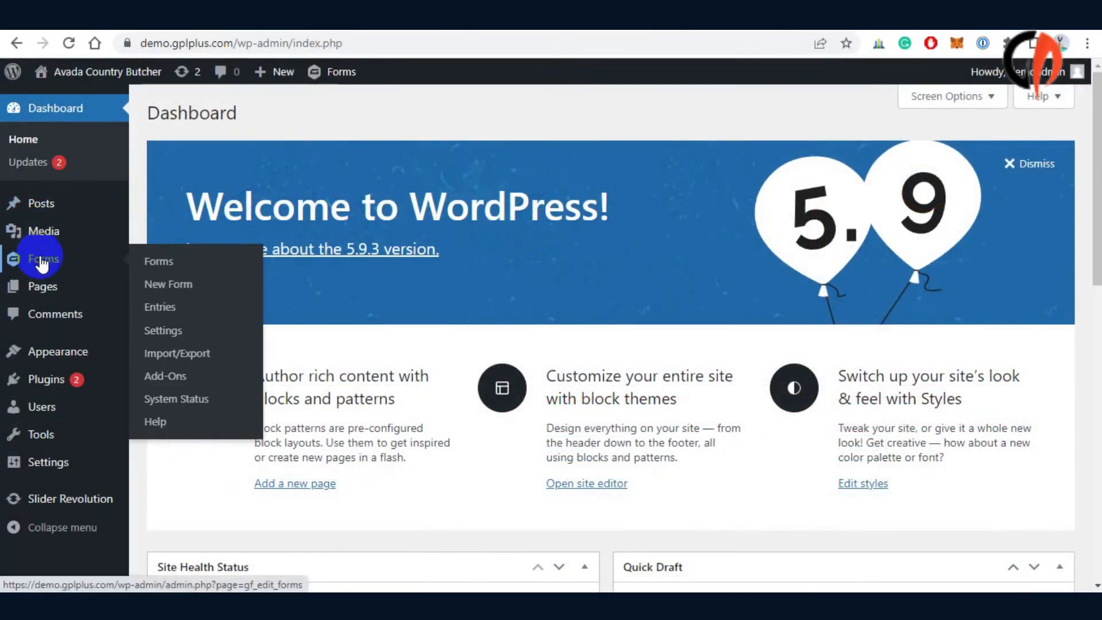
Step: Create a new form with title and description 'Stripe Payment'
click(168, 284)
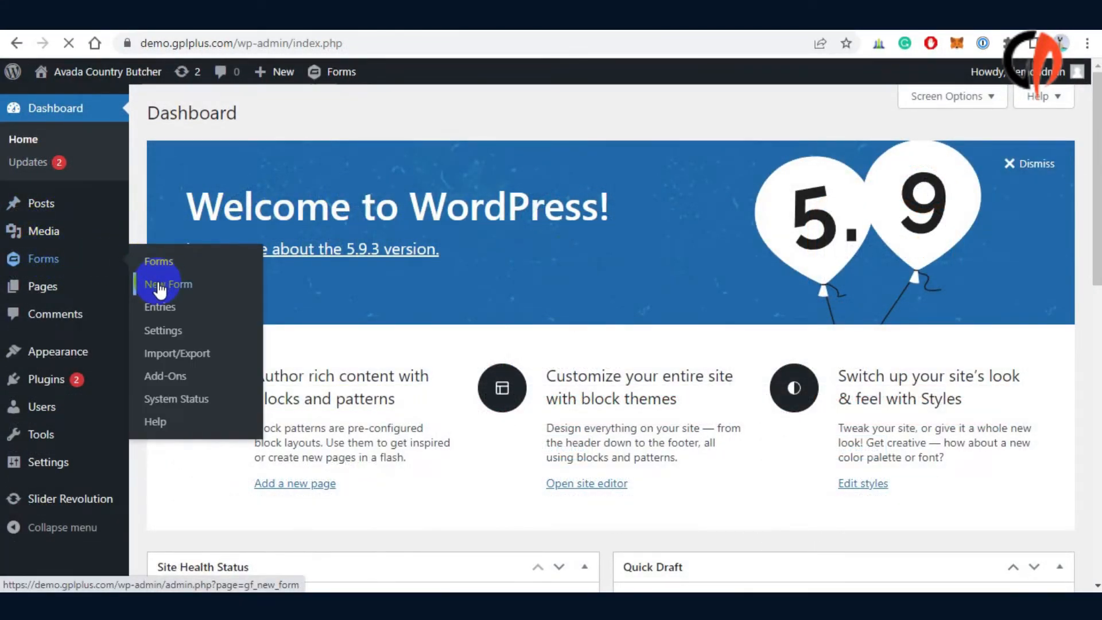
click(167, 284)
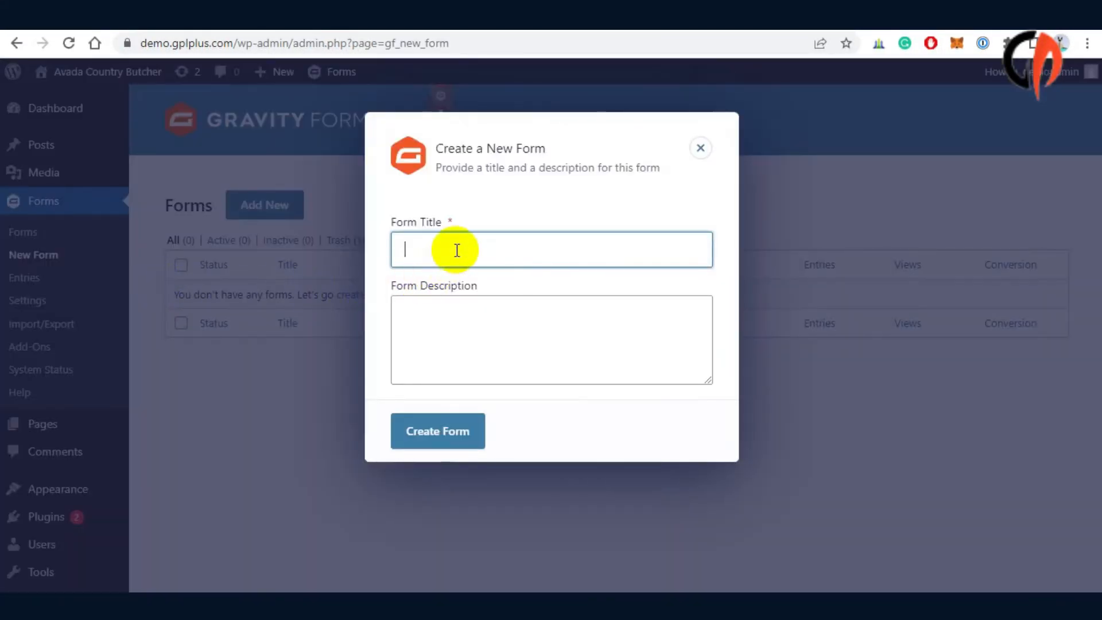
text(Stripe)
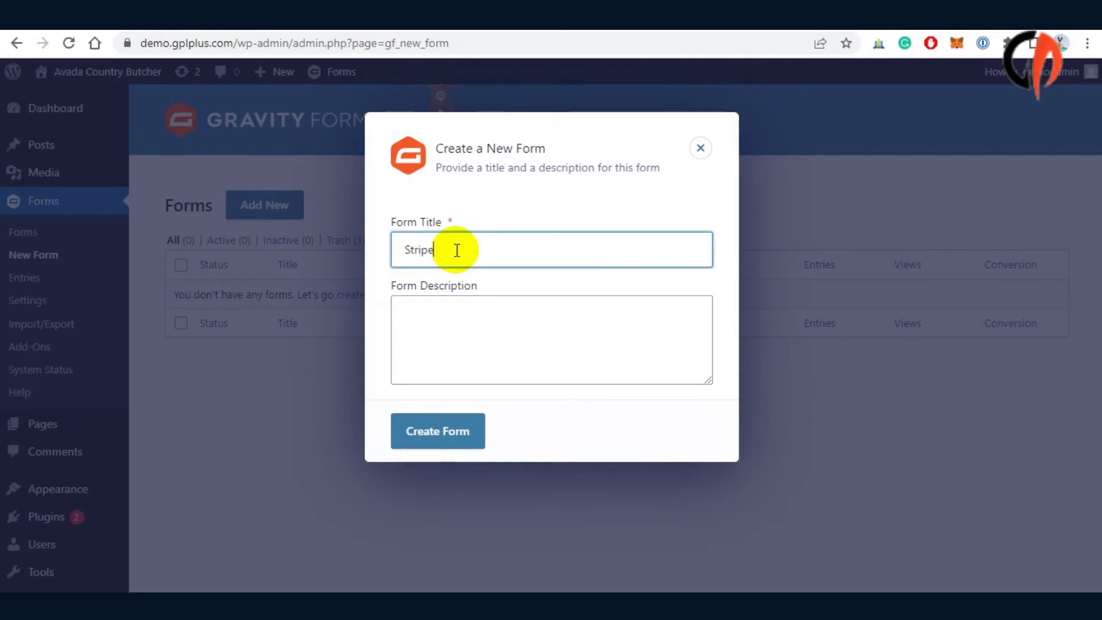
text(Payment)
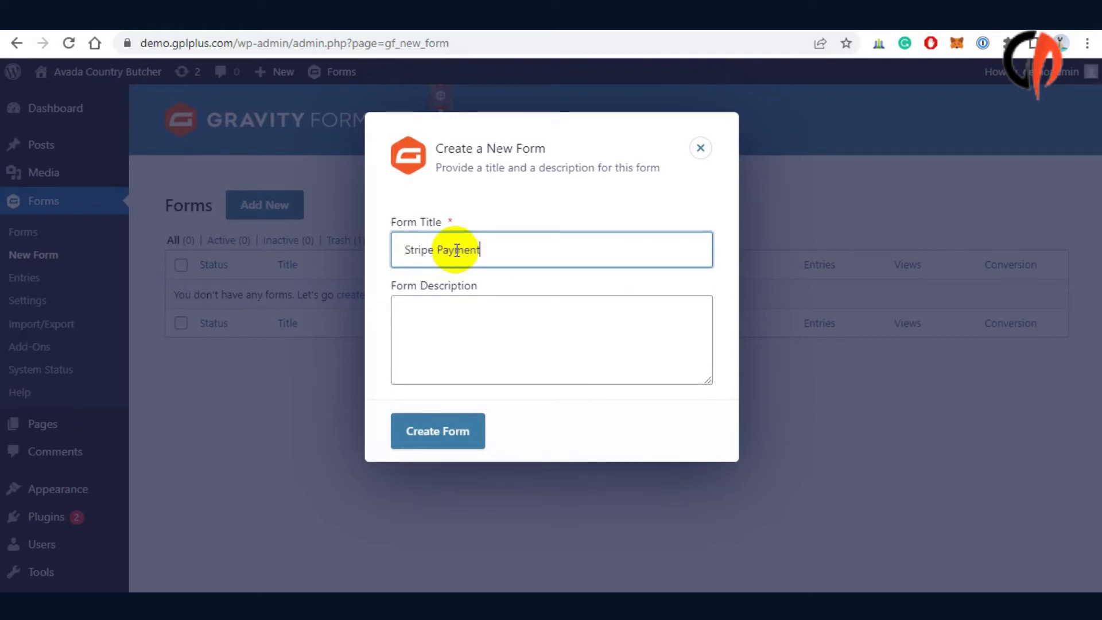
text(Stripe Payment)
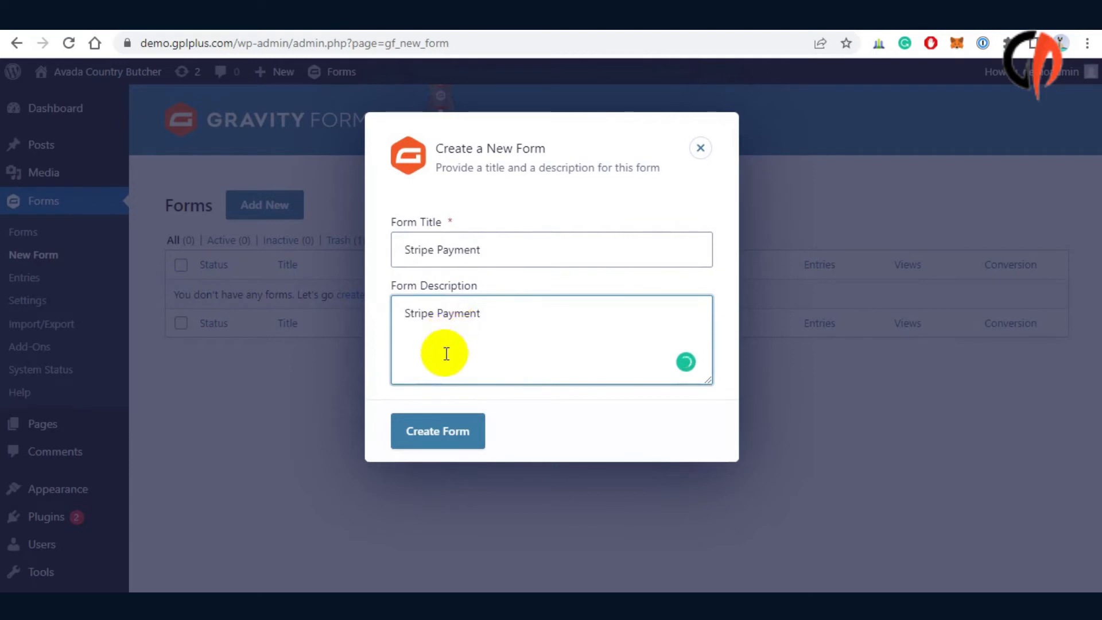
click(438, 429)
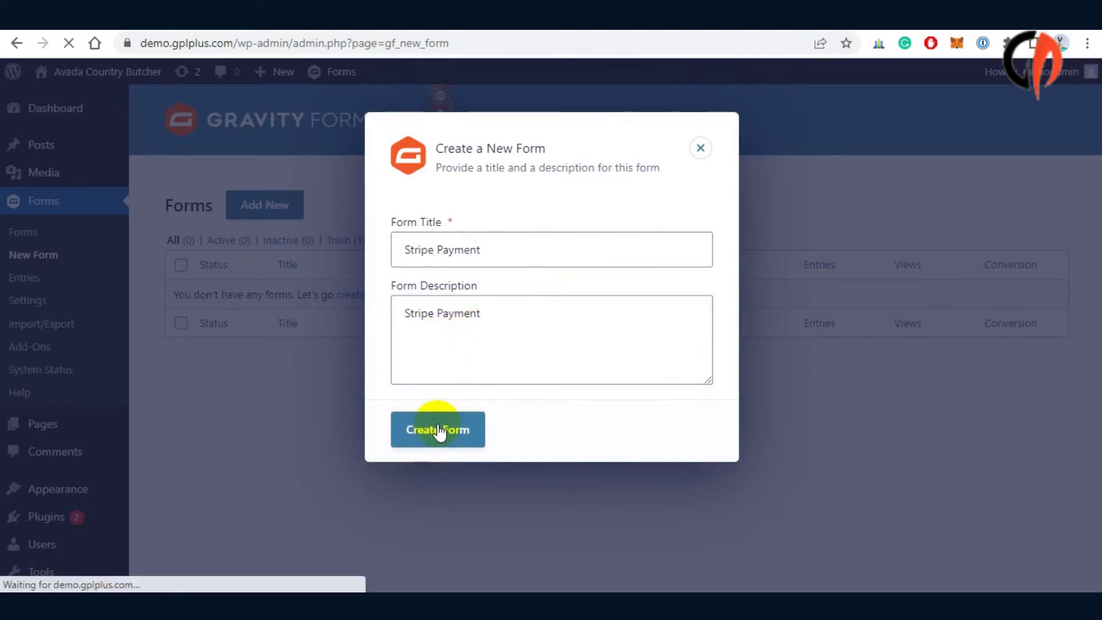
click(438, 429)
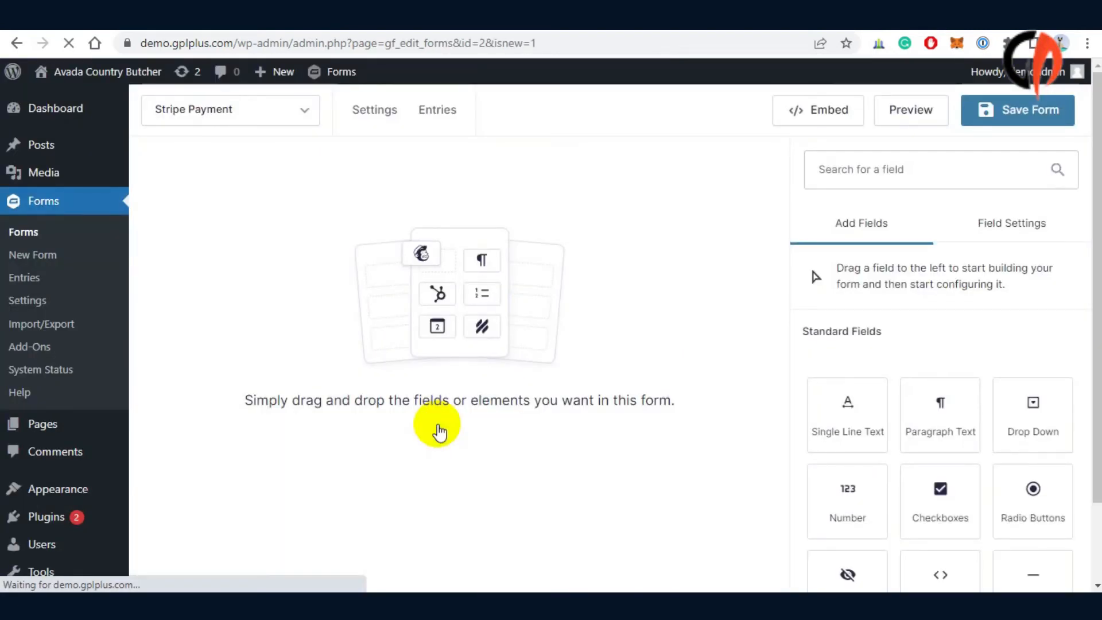
Step: Find the Stripe Card field by searching 'stripe' and place it on the form
text(s)
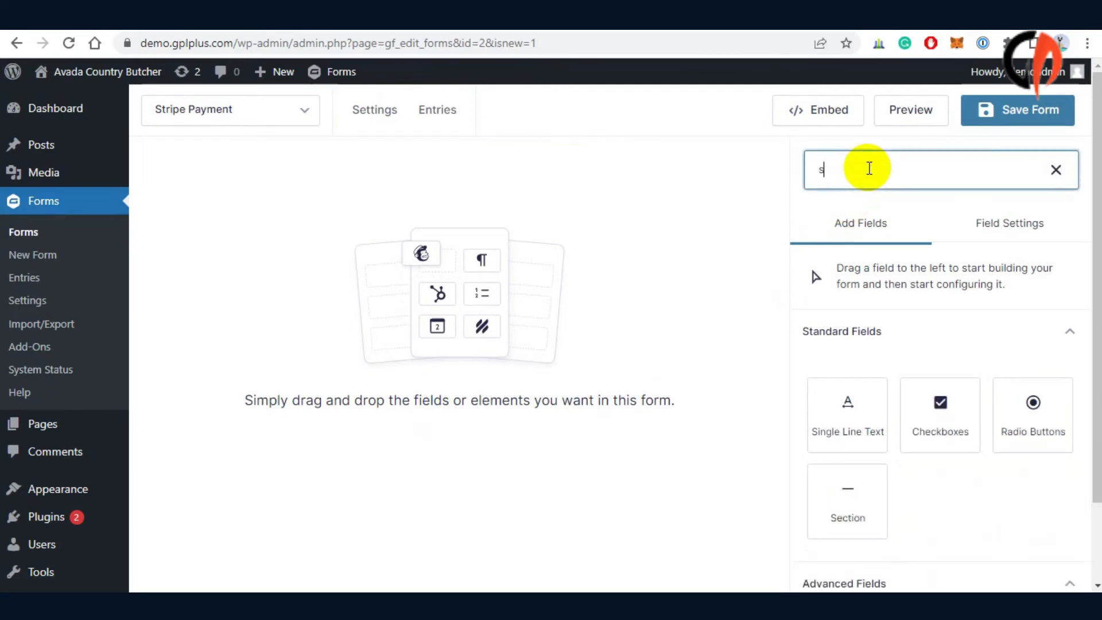
text(tripe)
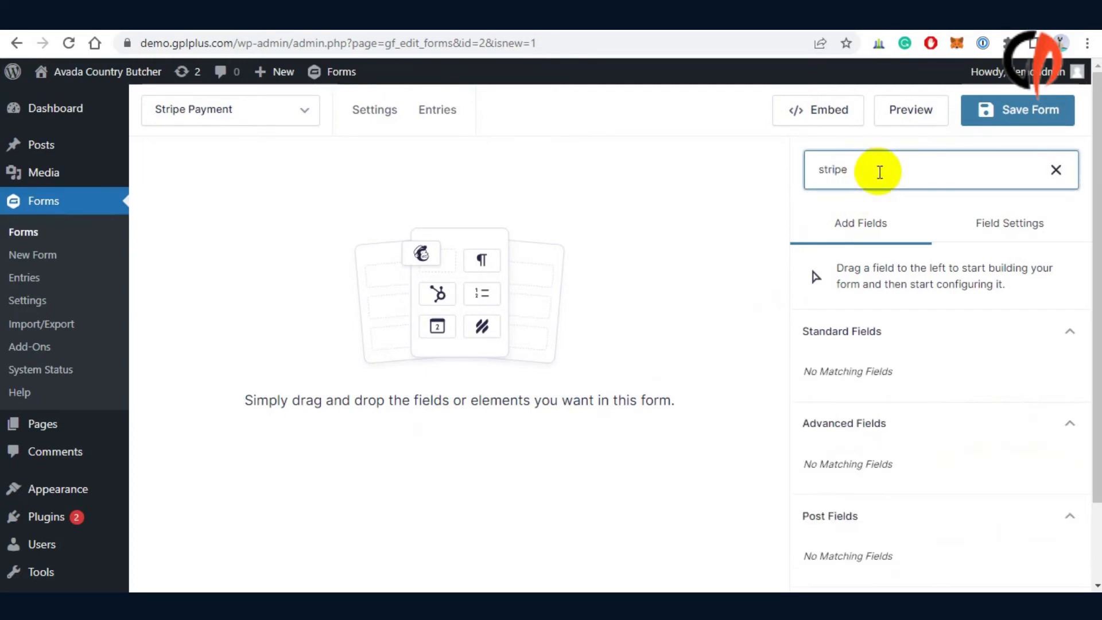
scroll(down, 3)
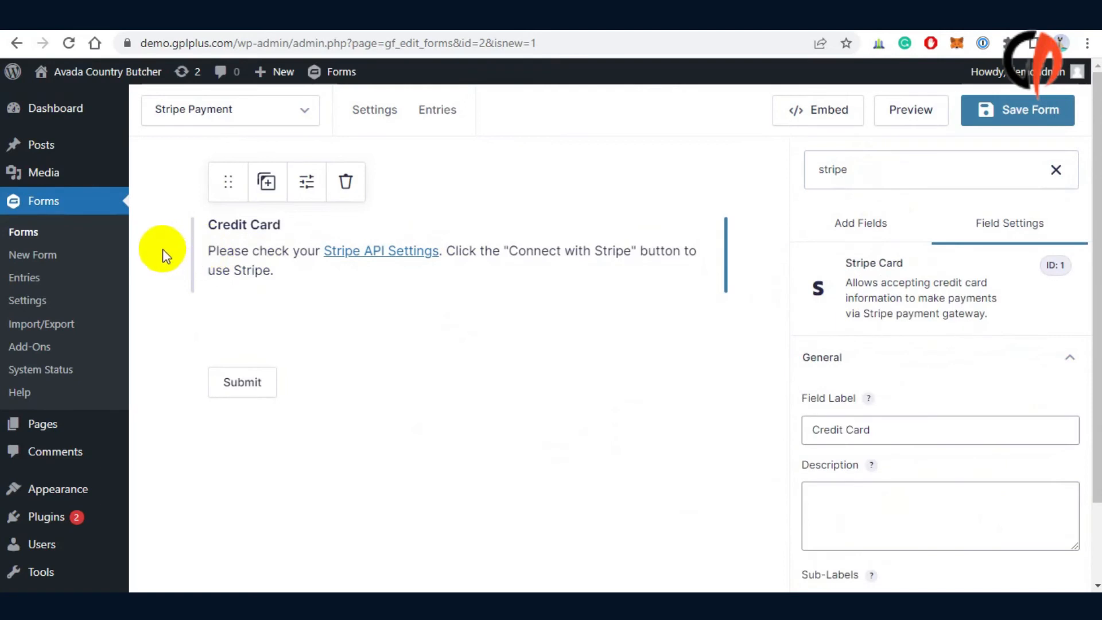
click(859, 223)
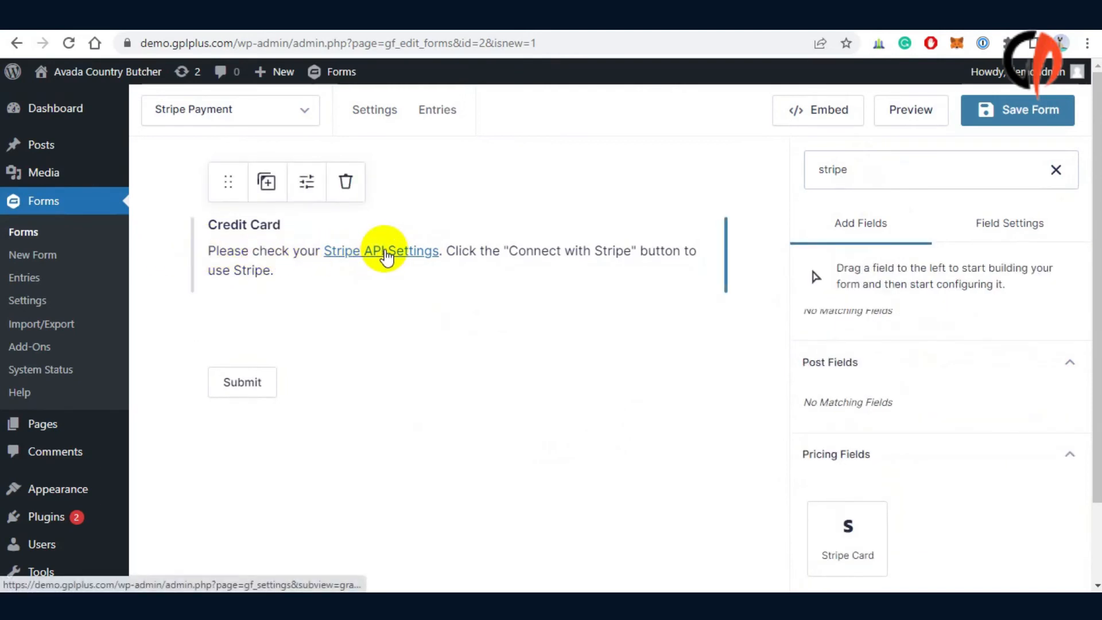
Step: In the Stripe API settings, switch the mode from Test to Live and save
click(379, 250)
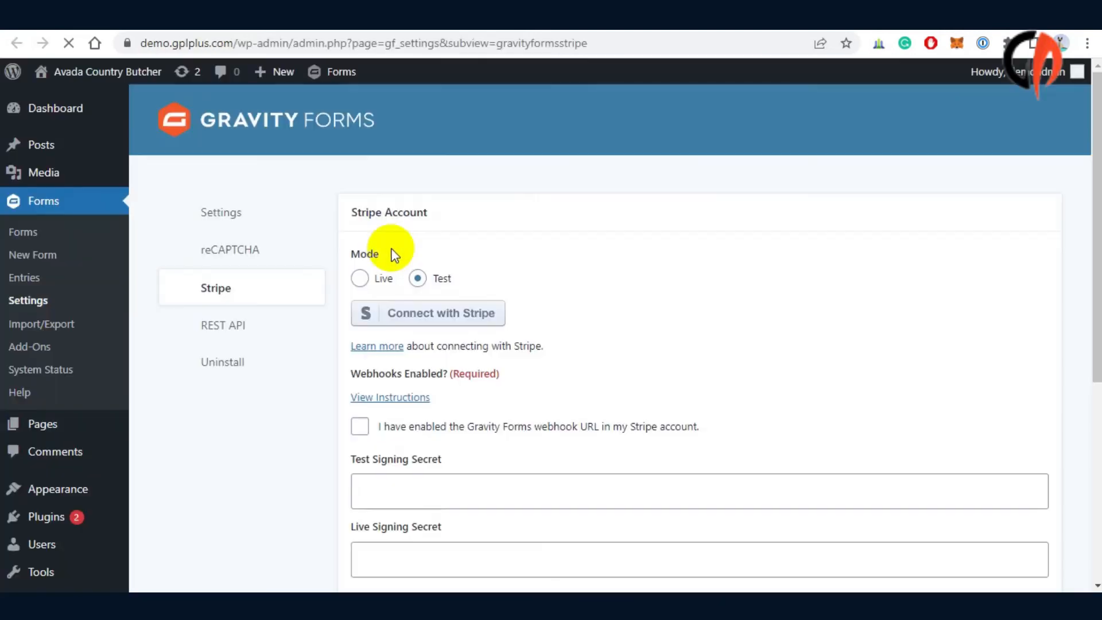
scroll(up, 3)
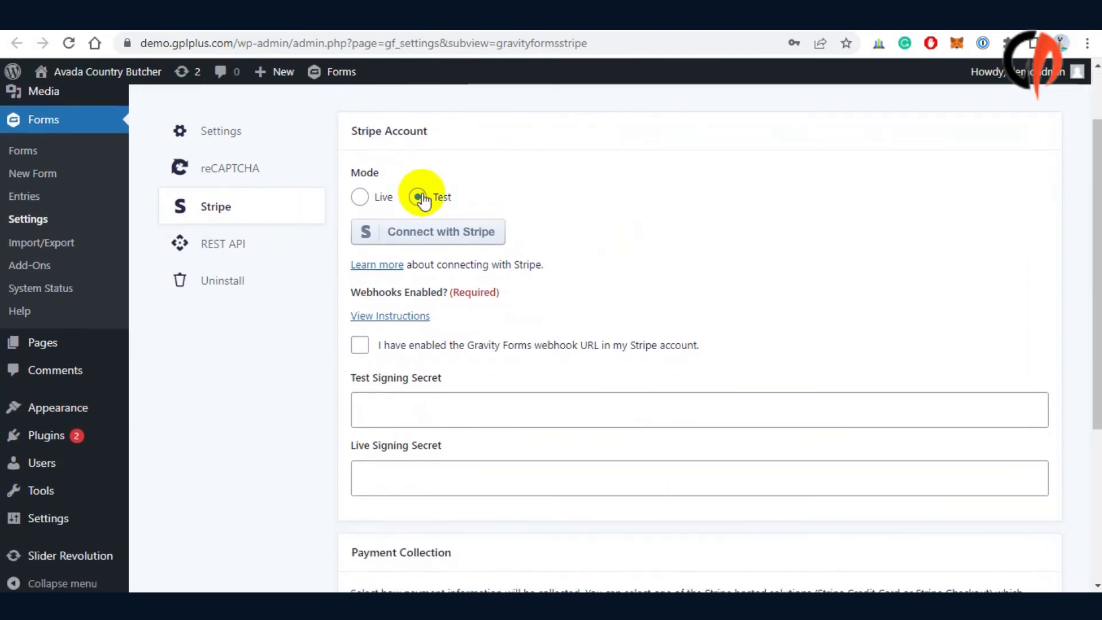
click(360, 196)
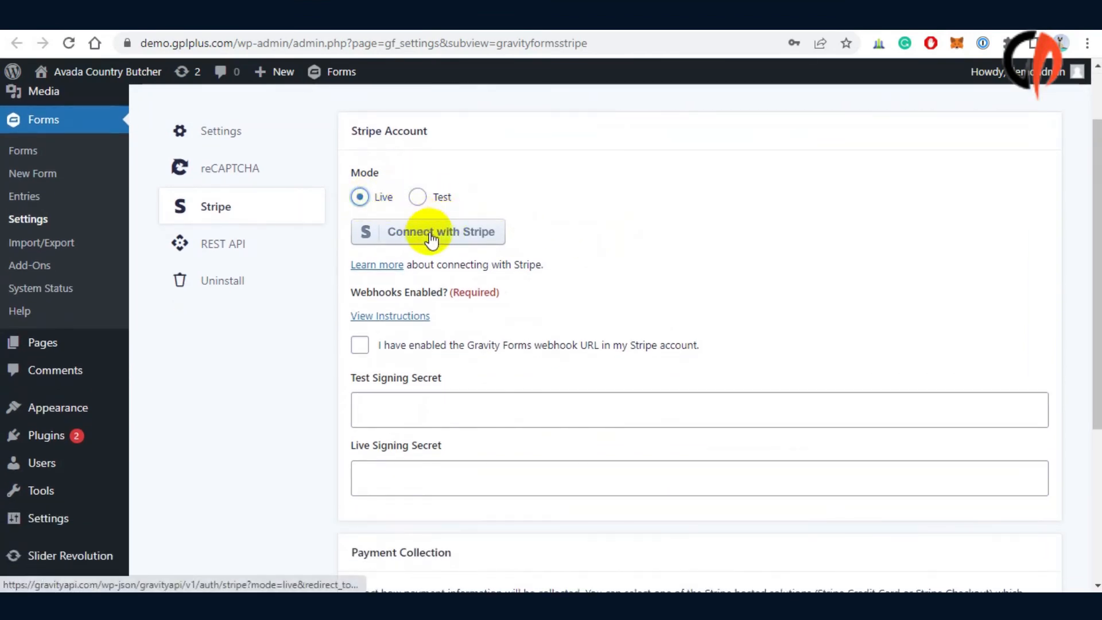
mouse_move(397, 409)
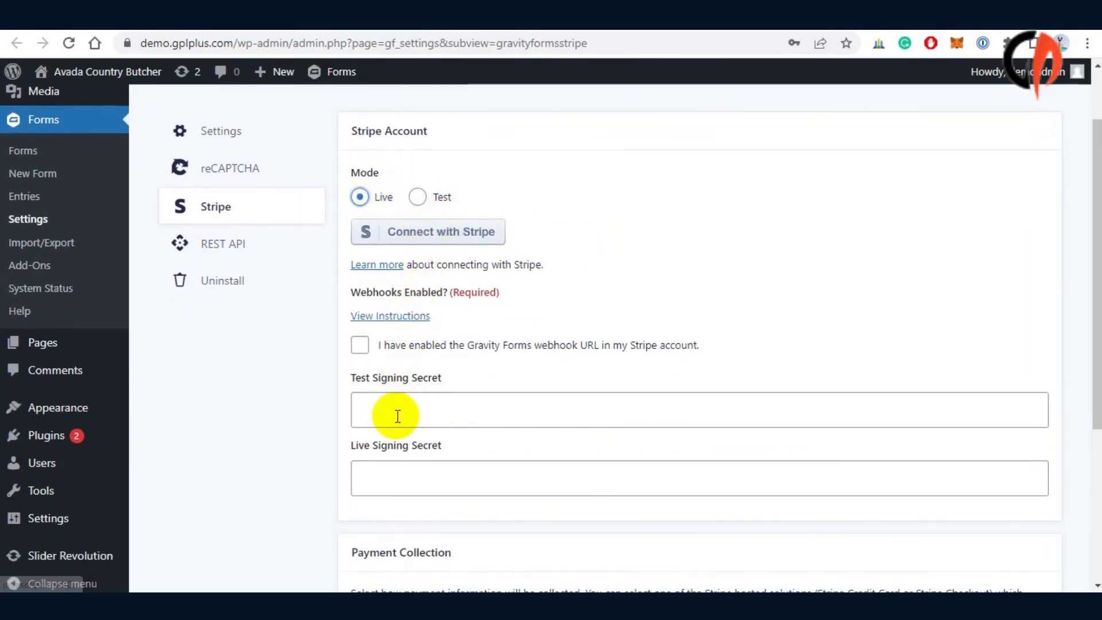
scroll(down, 3)
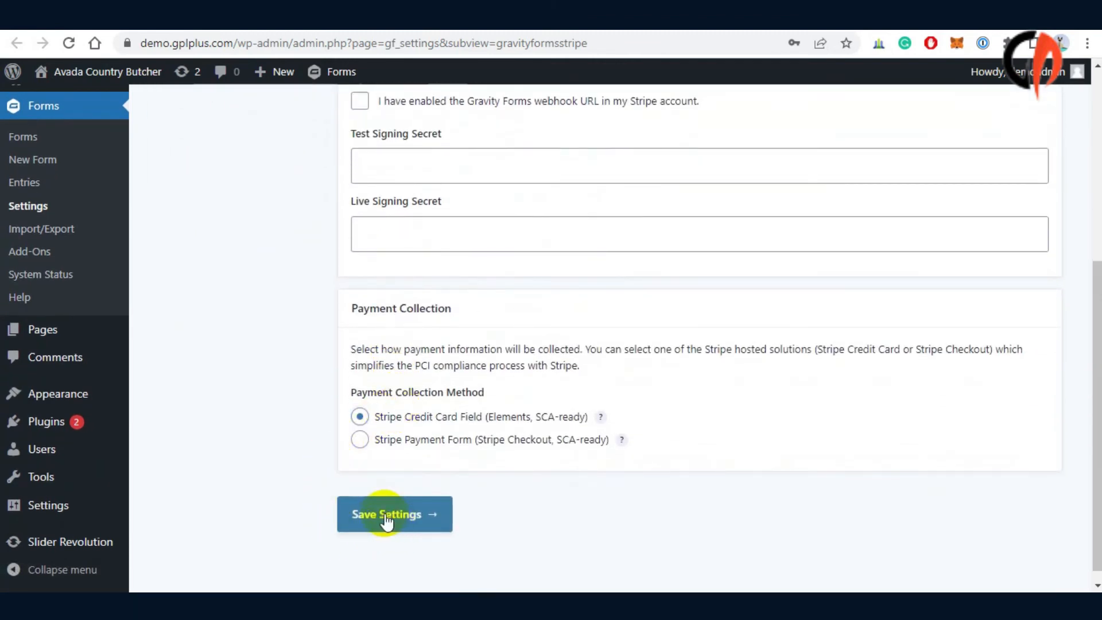
click(394, 513)
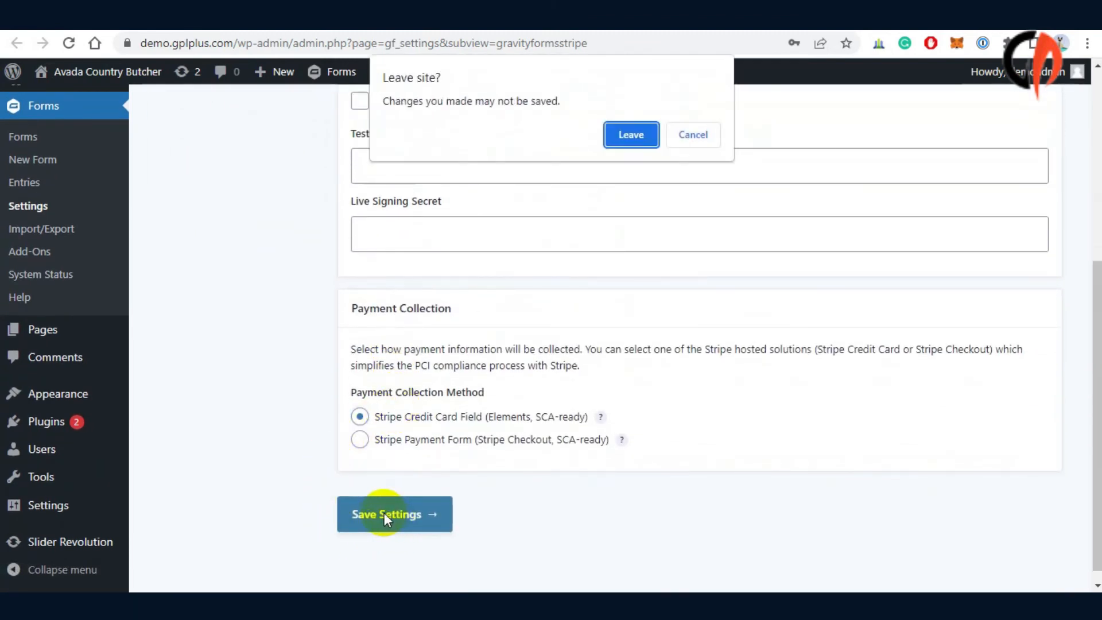
Step: Confirm the Leave prompt and return to the Stripe Payment form editor
click(629, 134)
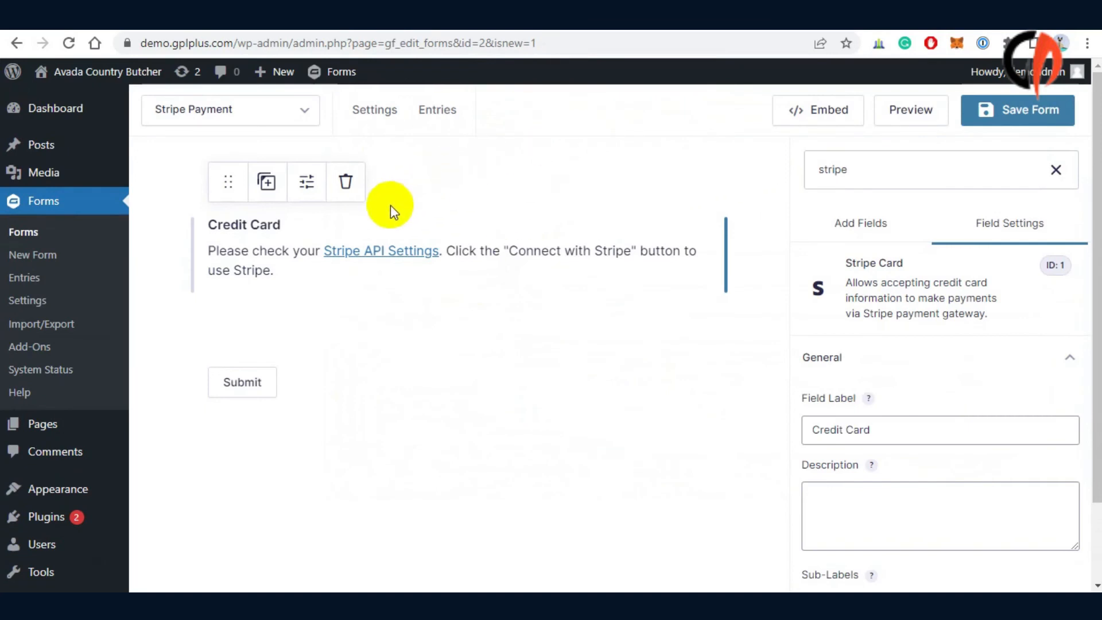
mouse_move(410, 251)
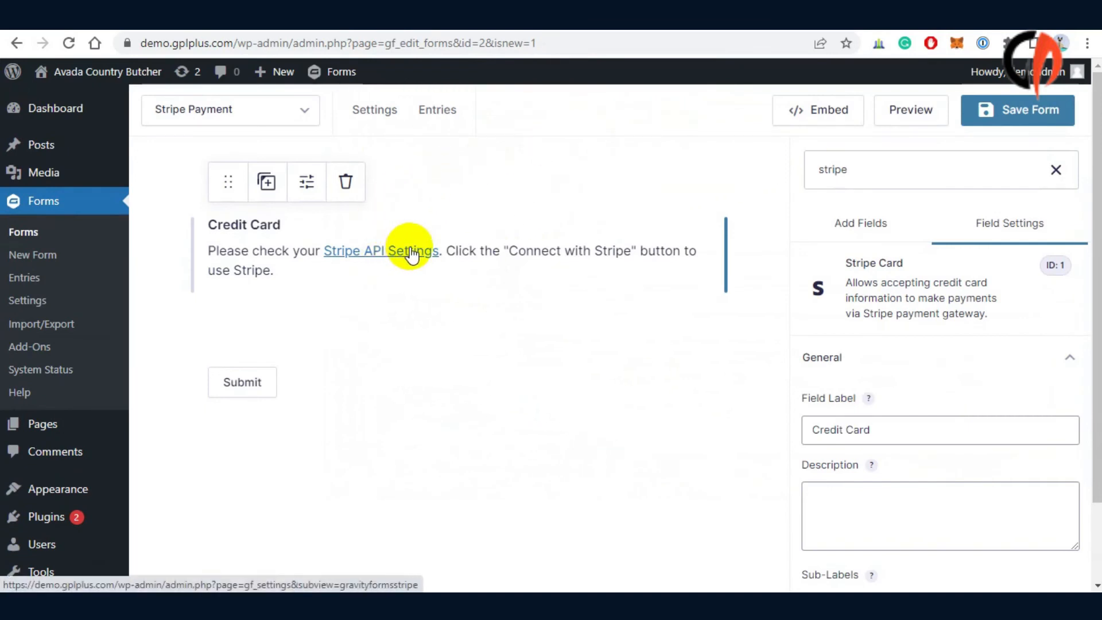
mouse_move(162, 238)
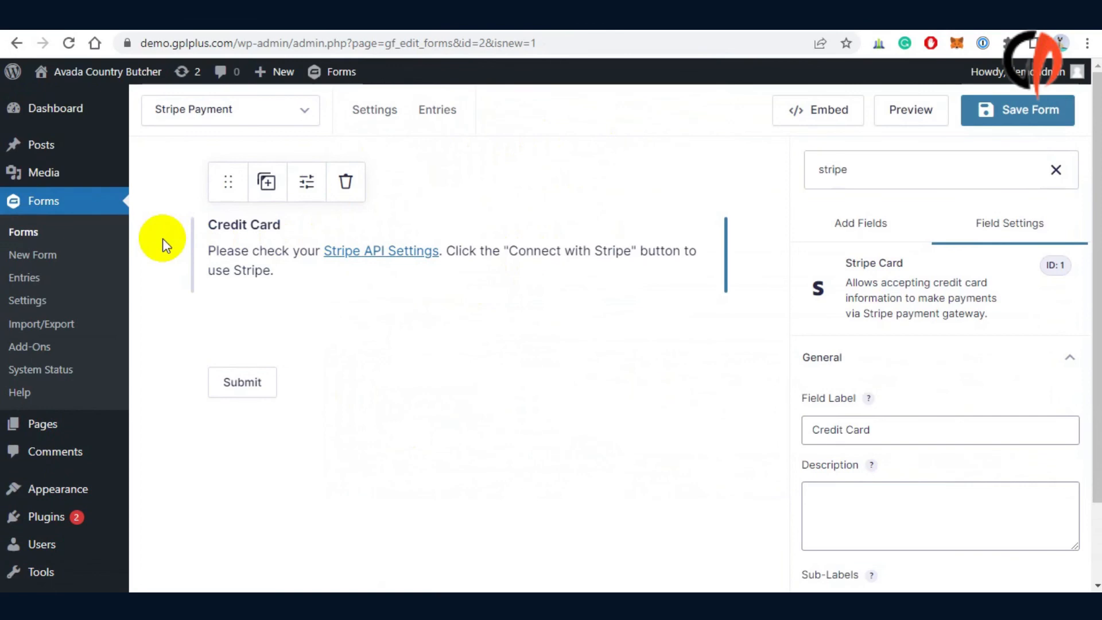
click(1017, 110)
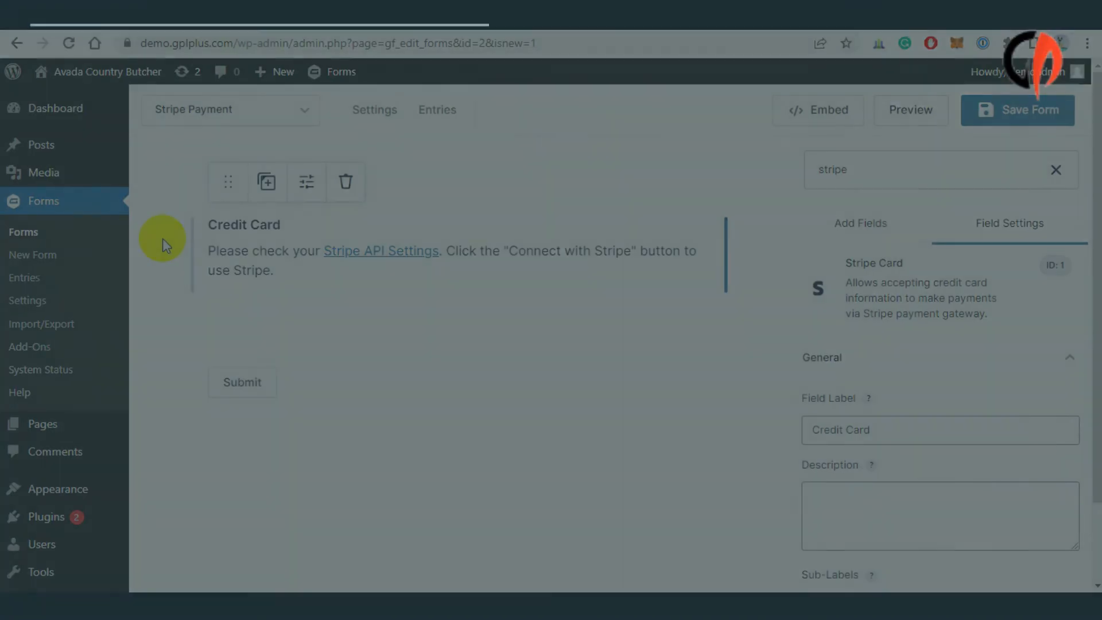